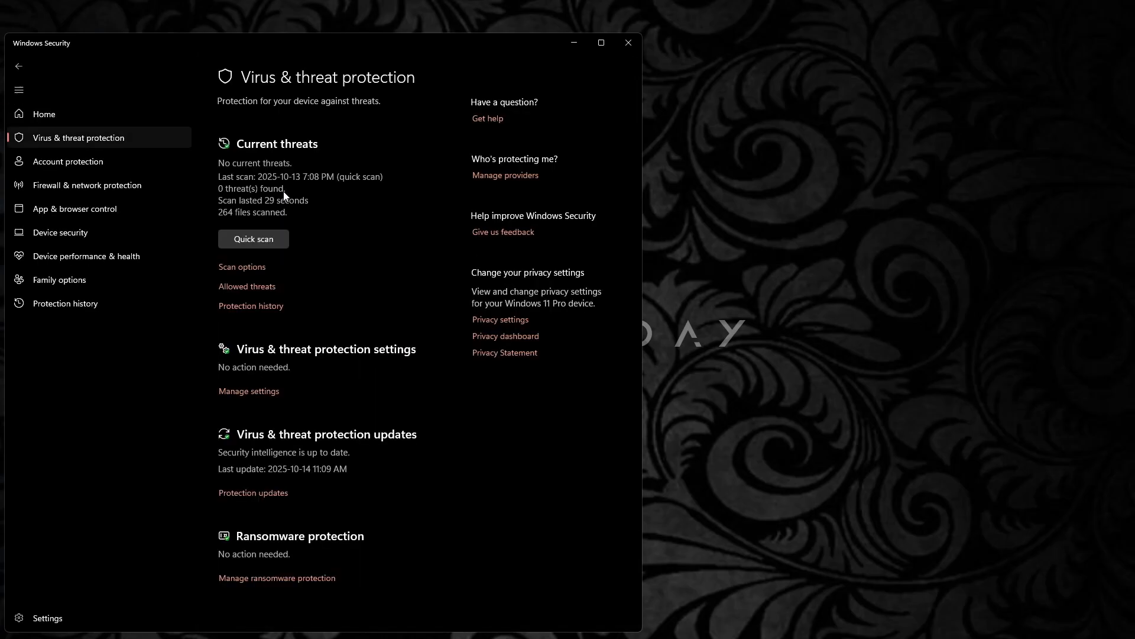
{"action": "mouse_move", "coordinate": [216, 541]}
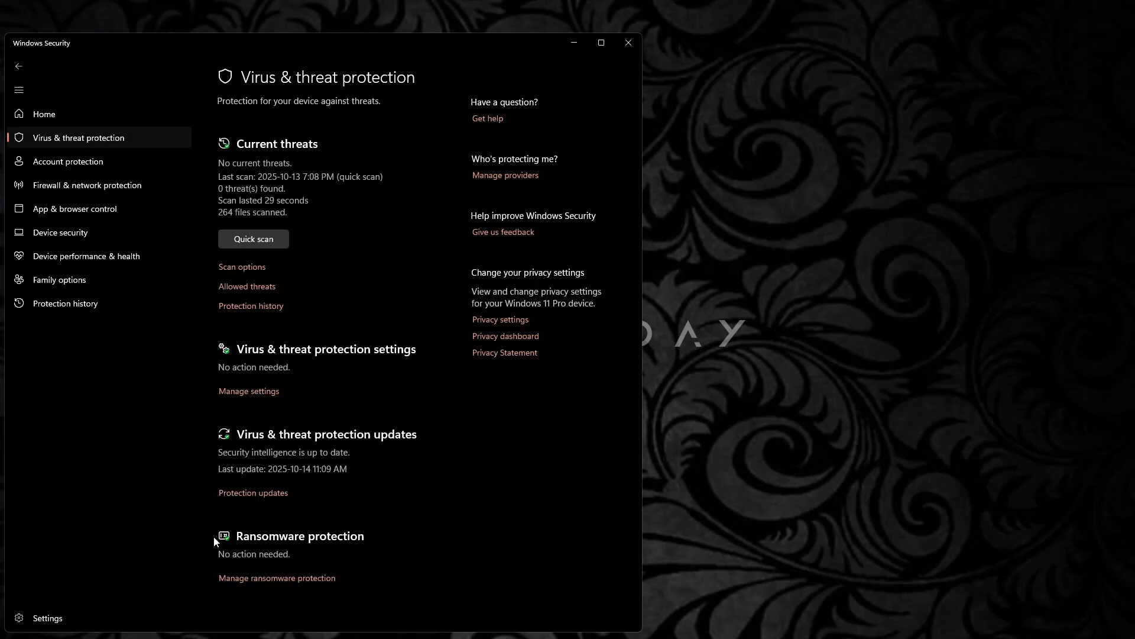
{"action": "mouse_move", "coordinate": [291, 552]}
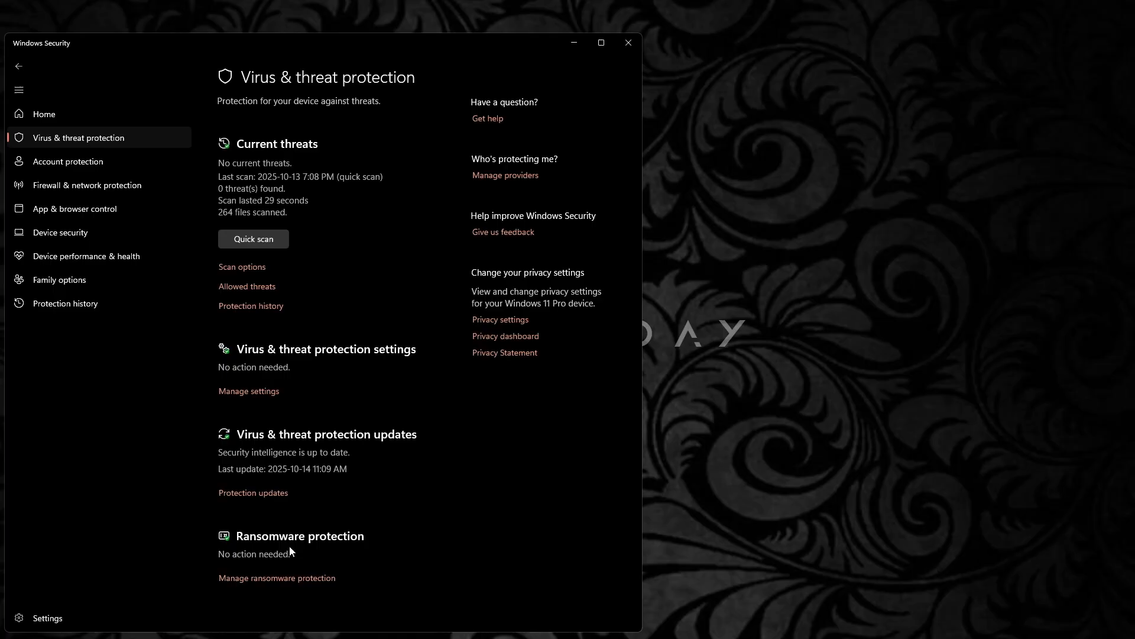
Go to Manage ransomware protection from the Virus & threat protection page
{"action": "left_click", "coordinate": [277, 577]}
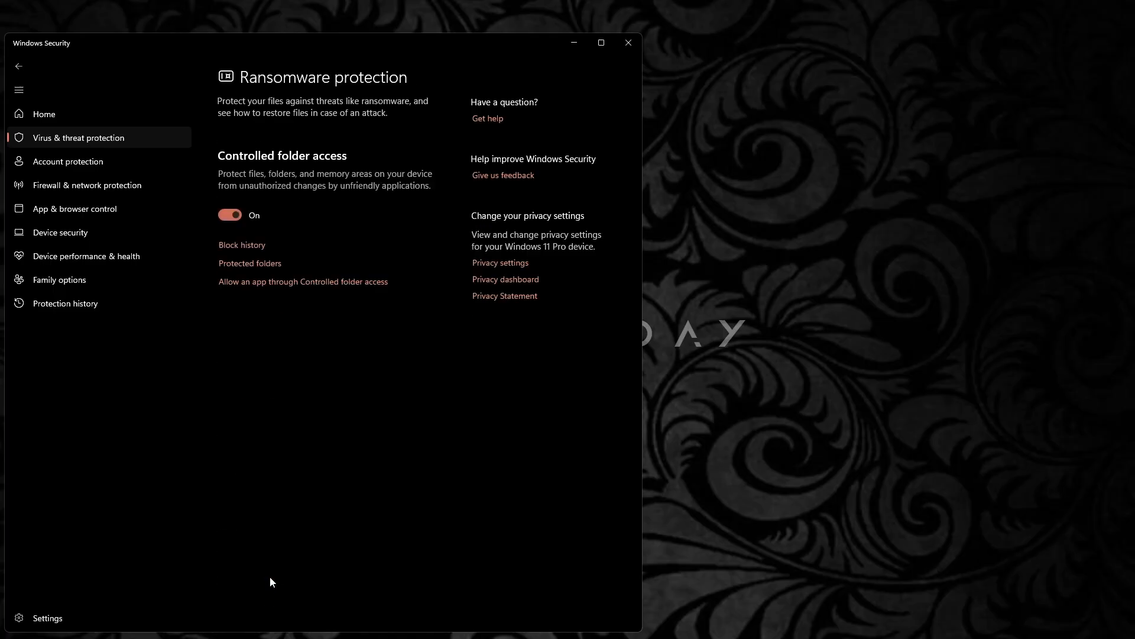
{"action": "mouse_move", "coordinate": [369, 299]}
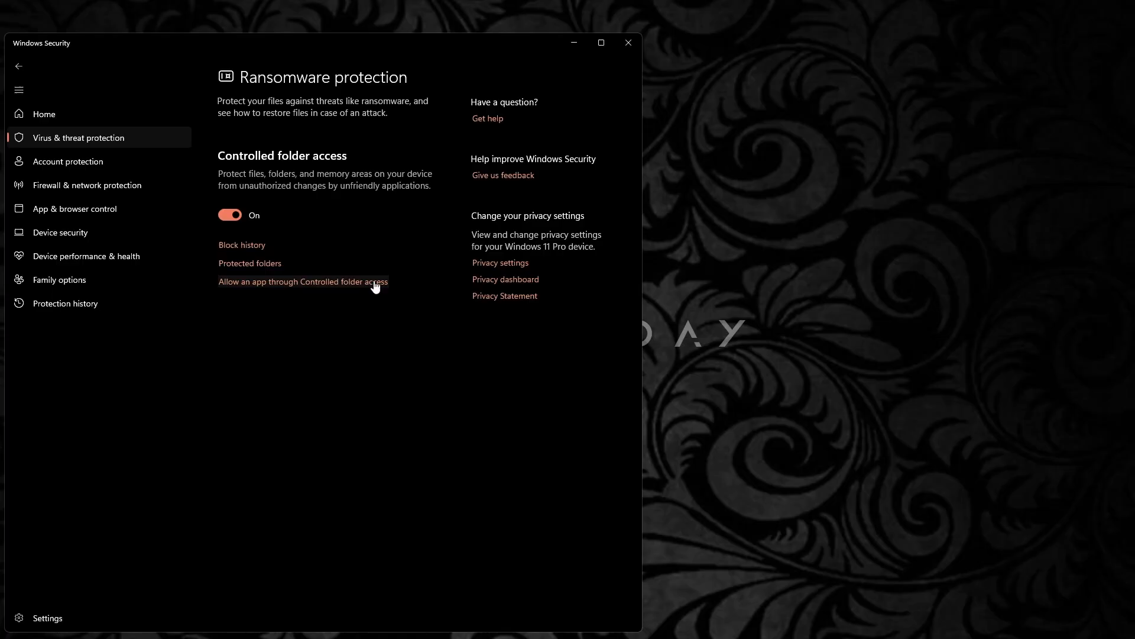
Start adding an allowed app to Controlled folder access by browsing all apps
{"action": "left_click", "coordinate": [302, 282]}
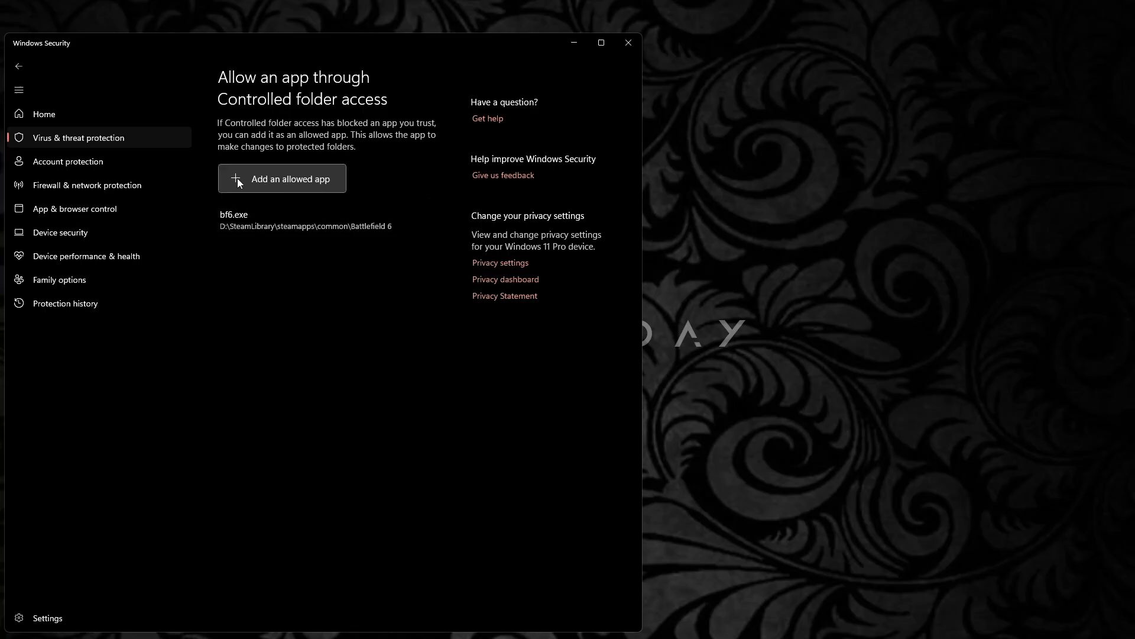
{"action": "left_click", "coordinate": [282, 179]}
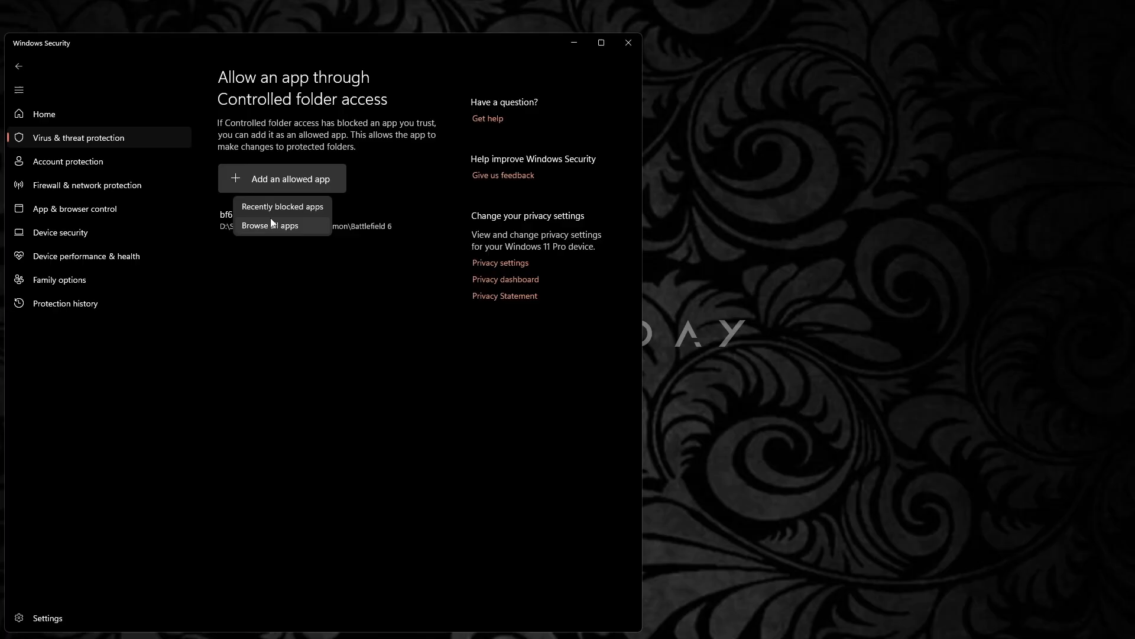
{"action": "left_click", "coordinate": [269, 225]}
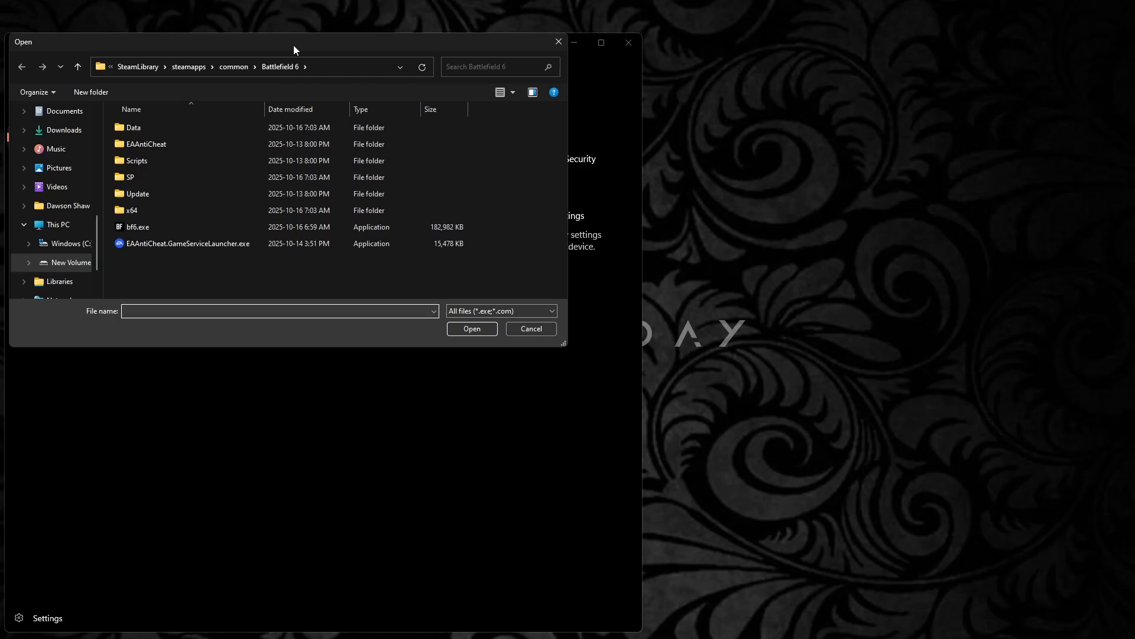
Allow bf6.exe from D:\SteamLibrary\steamapps\common\Battlefield 6 through Controlled folder access
{"action": "left_click", "coordinate": [70, 262]}
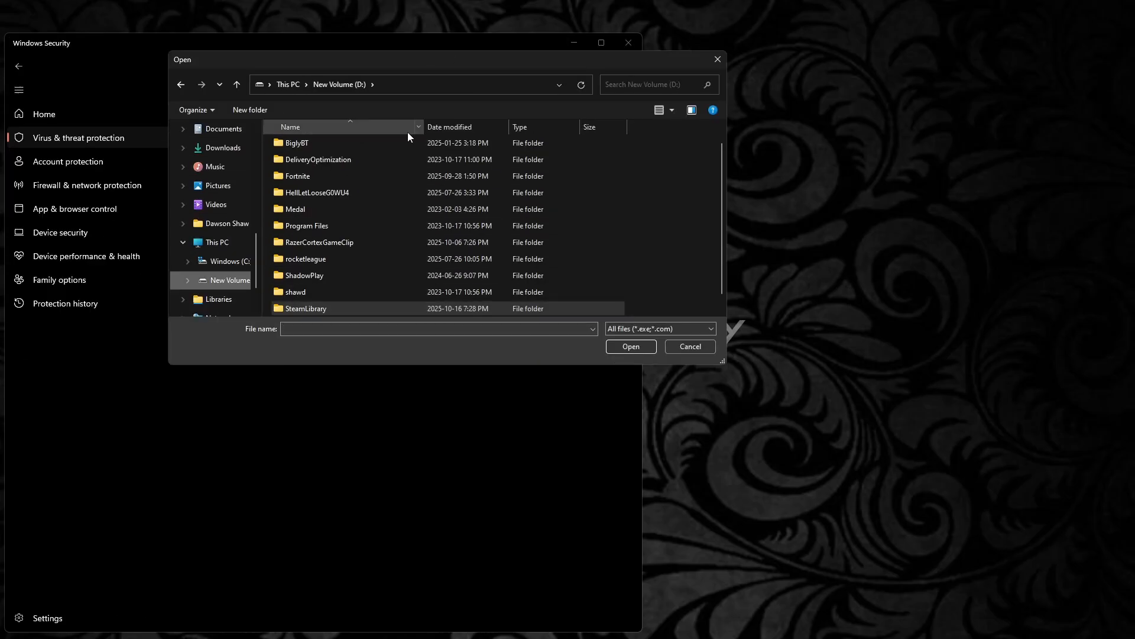
{"action": "left_click", "coordinate": [301, 276]}
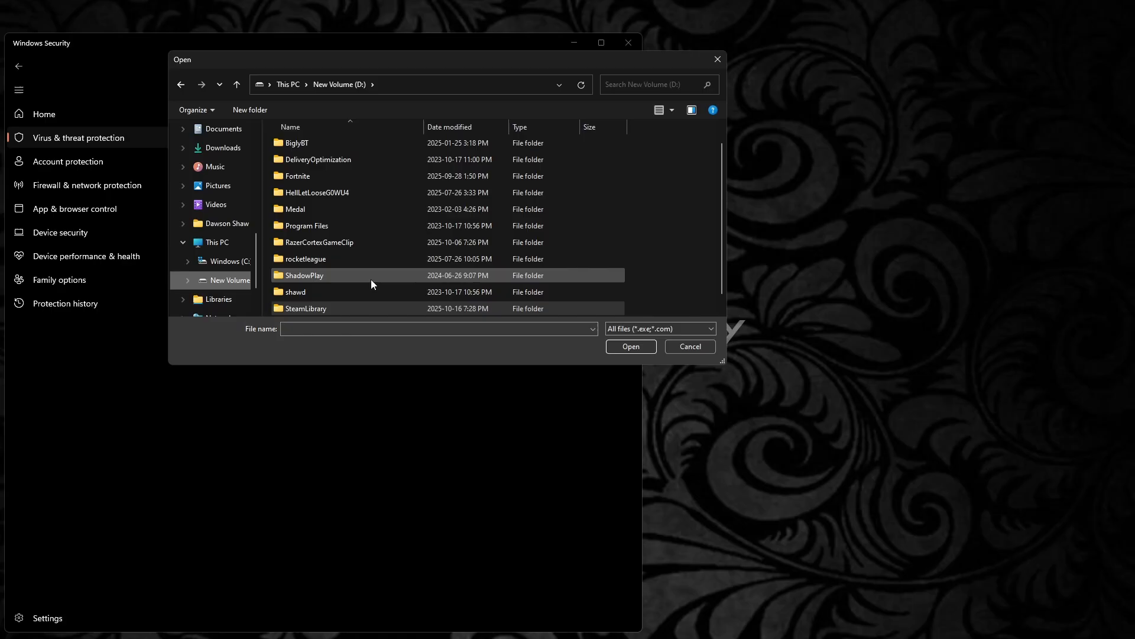
{"action": "left_click", "coordinate": [306, 308]}
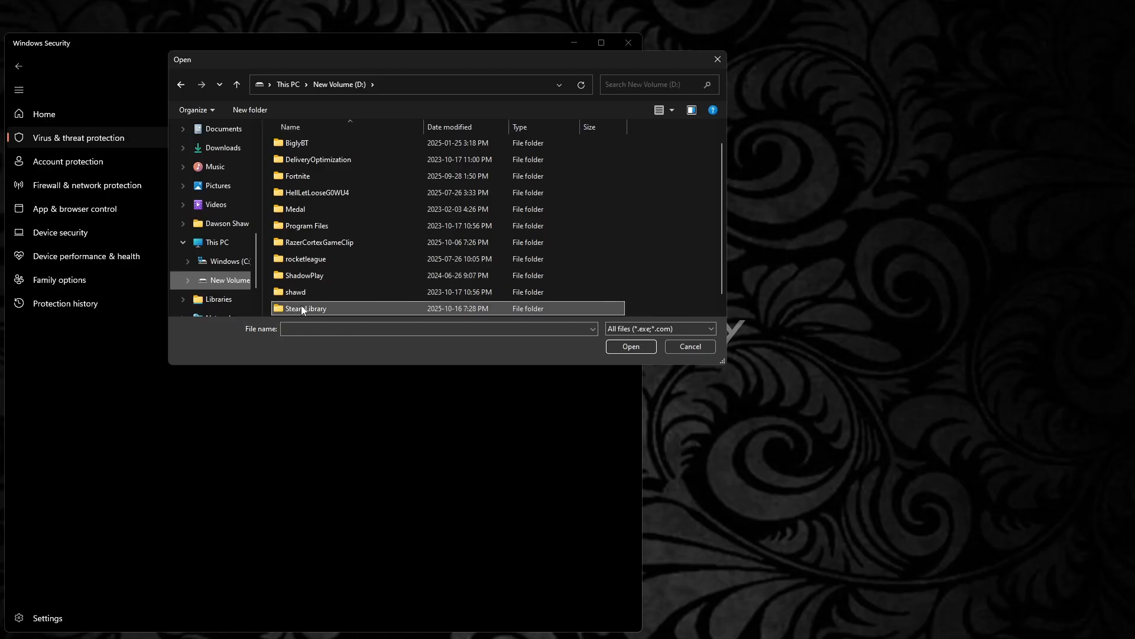
{"action": "double_click", "coordinate": [305, 308]}
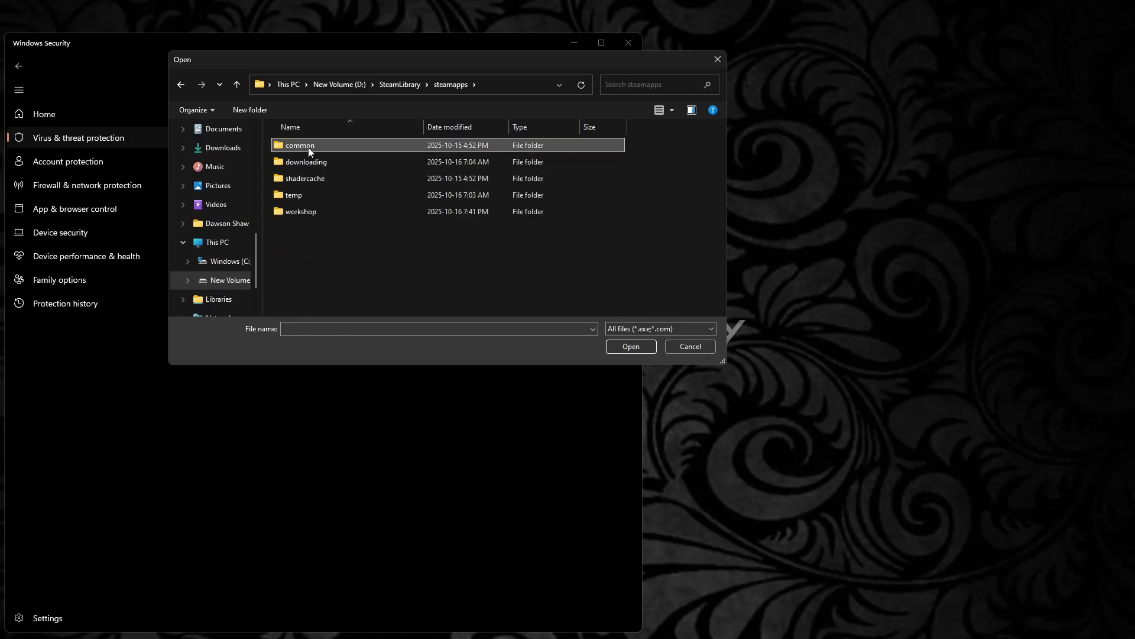
{"action": "double_click", "coordinate": [298, 144]}
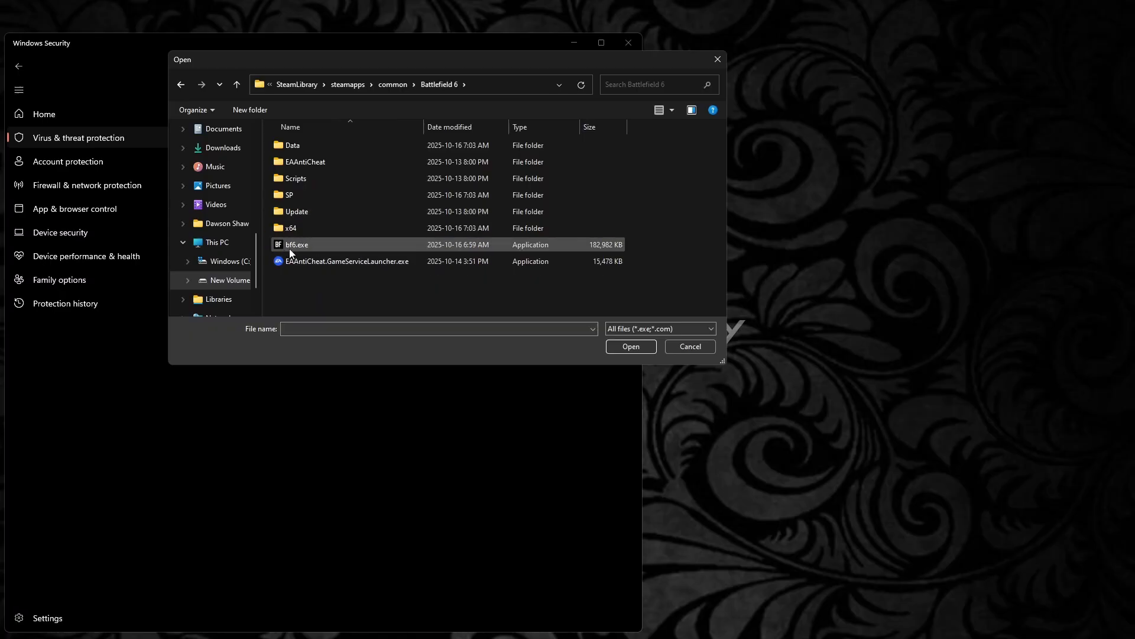
{"action": "left_click", "coordinate": [629, 346]}
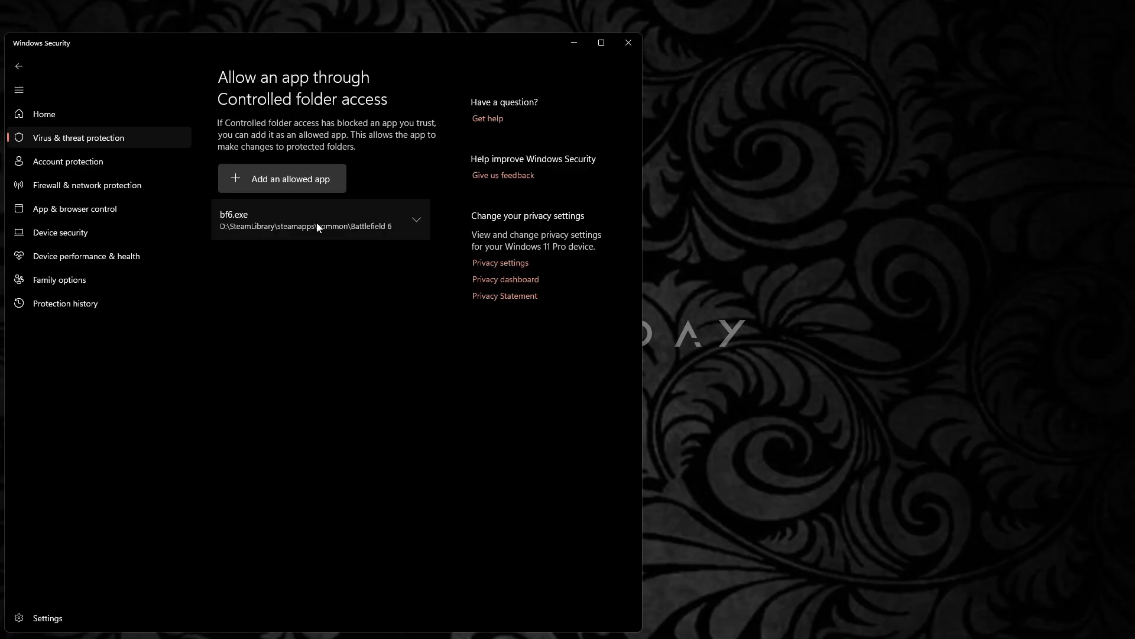
Close Windows Security, returning to the desktop
{"action": "left_click", "coordinate": [627, 42]}
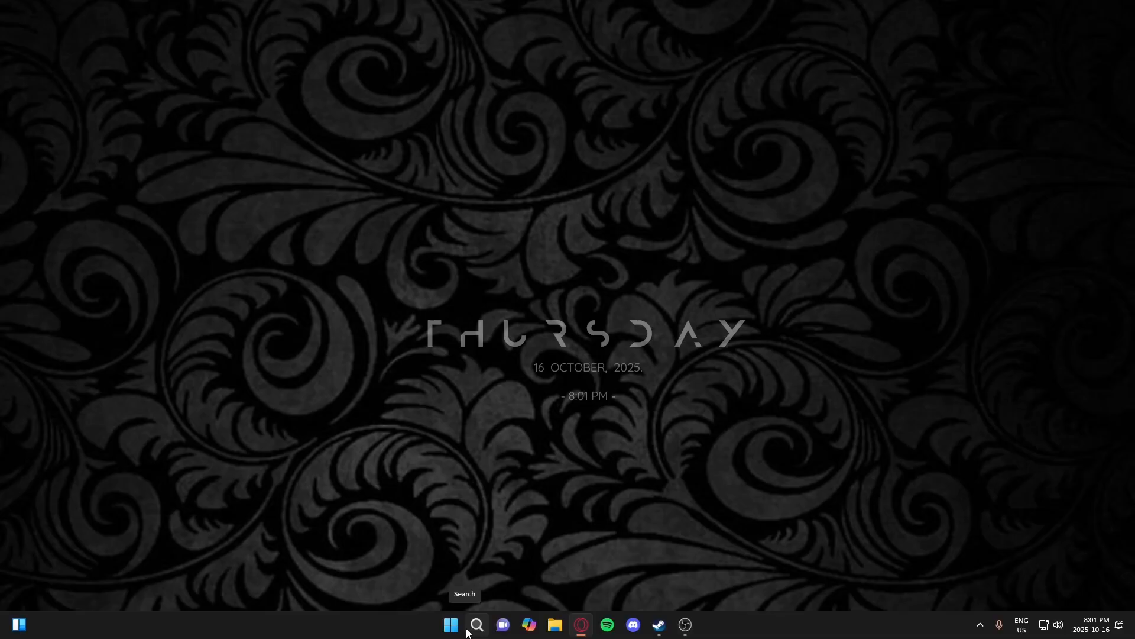
Reopen Windows Security from Search and go to App & browser control
{"action": "left_click", "coordinate": [477, 624]}
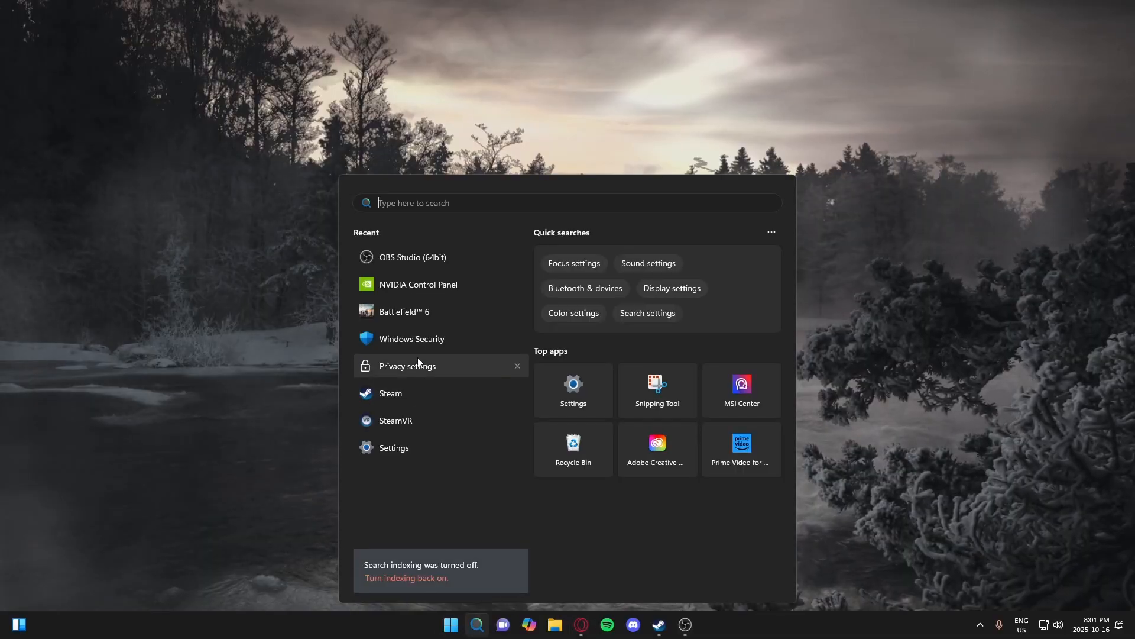
{"action": "left_click", "coordinate": [412, 339]}
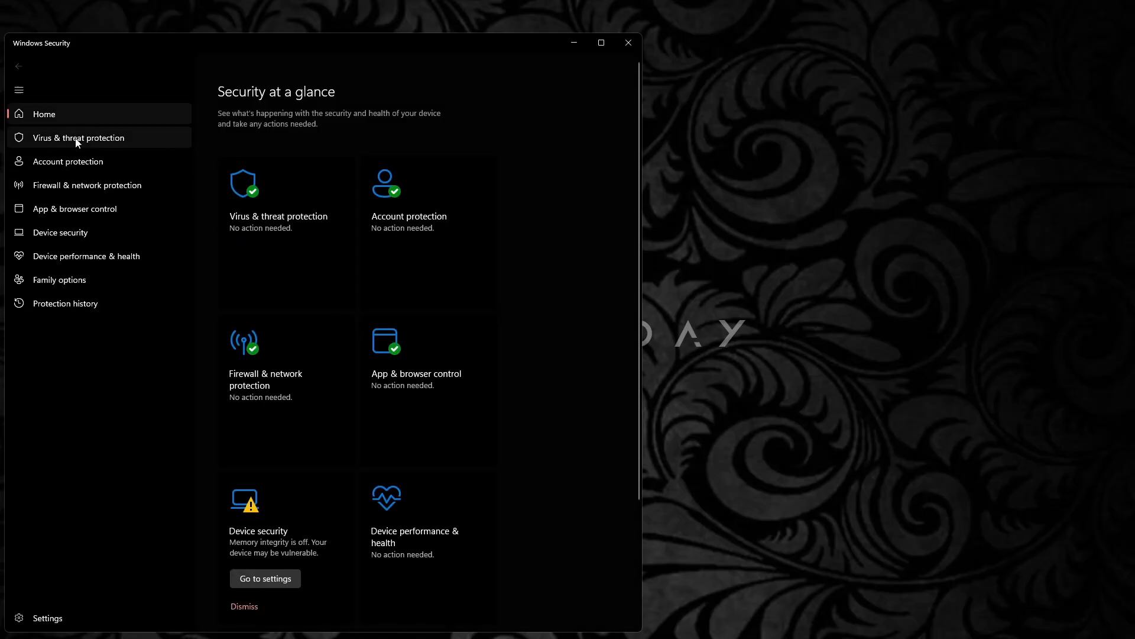
{"action": "left_click", "coordinate": [78, 137]}
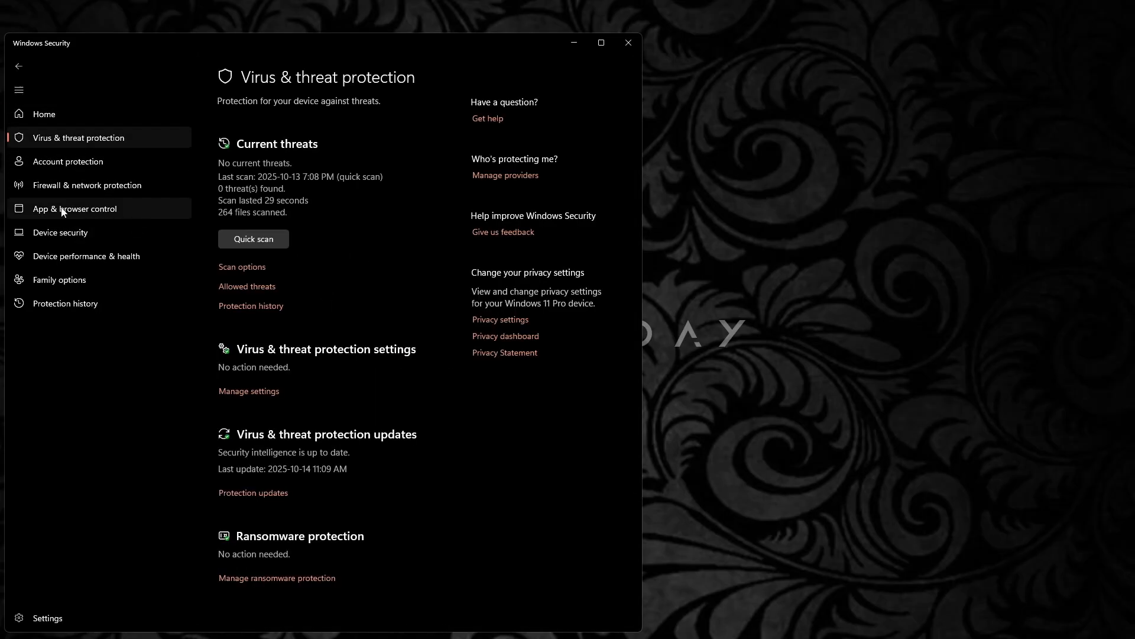
{"action": "left_click", "coordinate": [74, 208]}
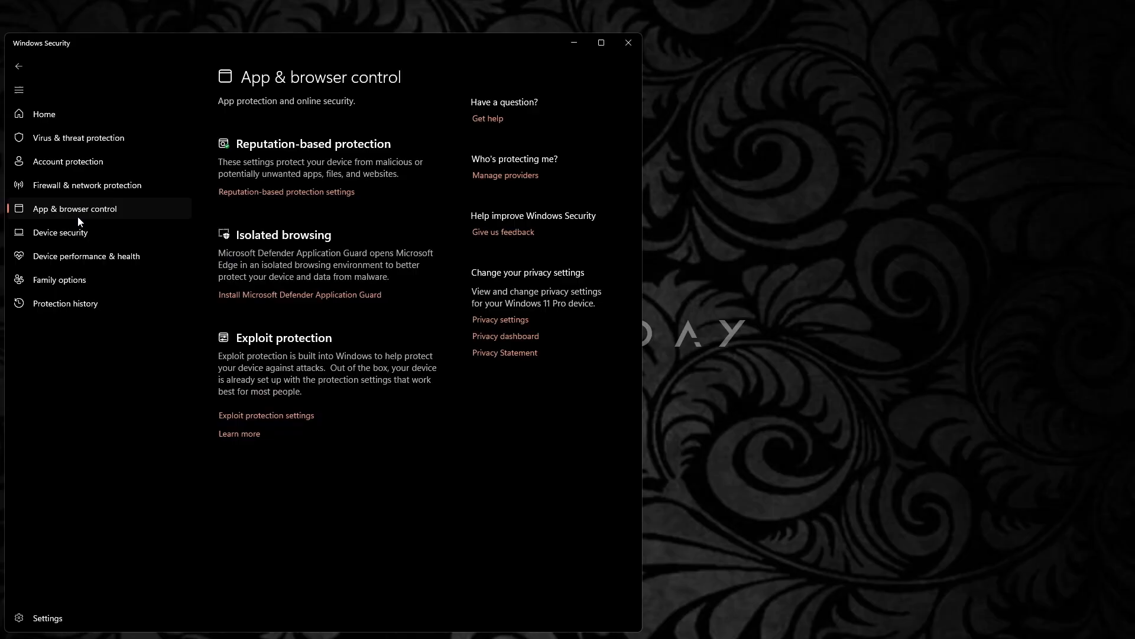
{"action": "mouse_move", "coordinate": [267, 416]}
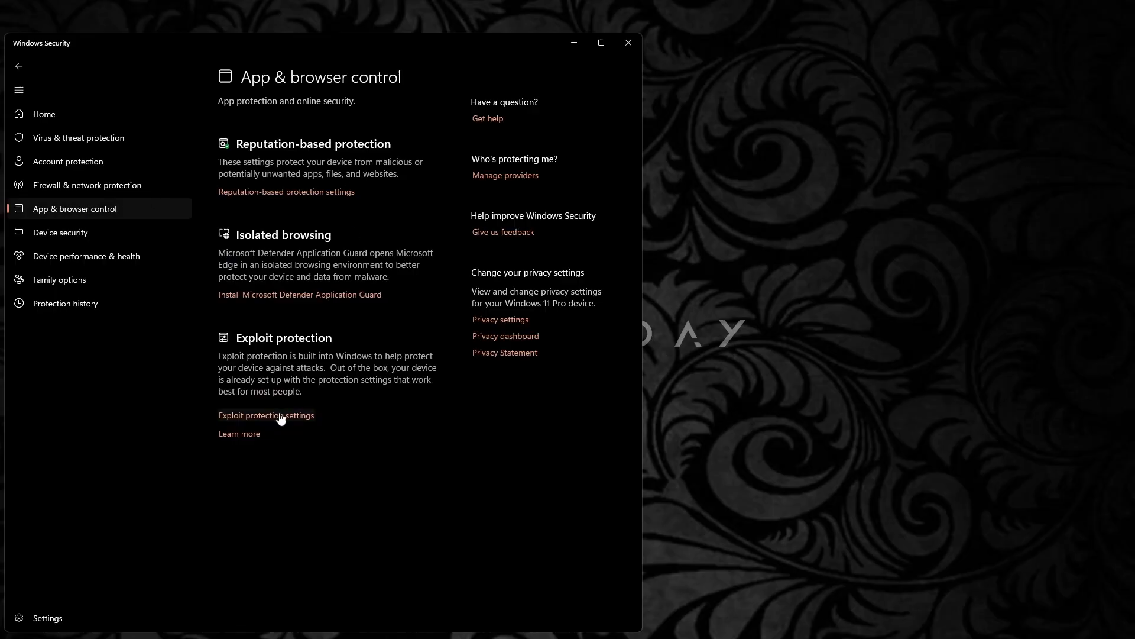
In Exploit protection Program settings, start adding a program by exact file path
{"action": "left_click", "coordinate": [266, 415]}
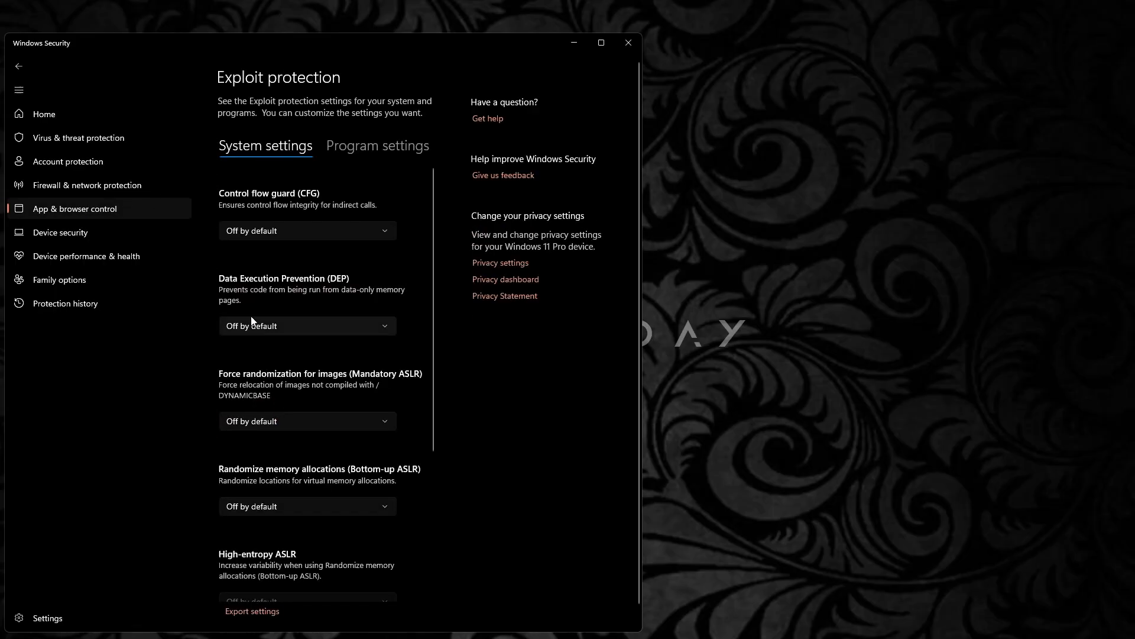
{"action": "left_click", "coordinate": [377, 145]}
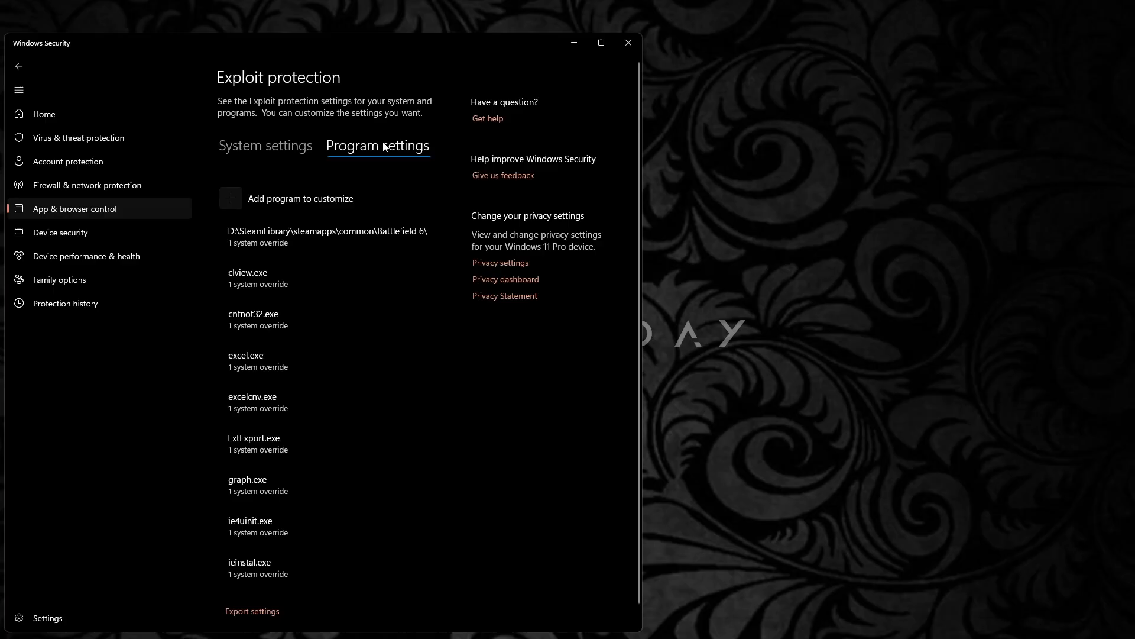
{"action": "mouse_move", "coordinate": [229, 197]}
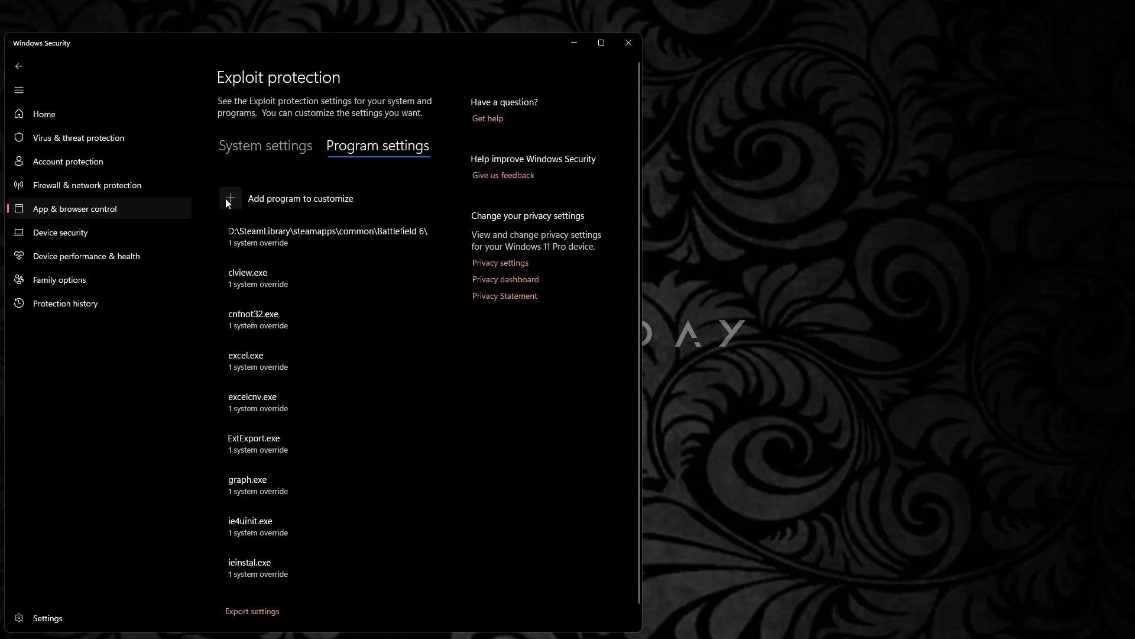
{"action": "left_click", "coordinate": [230, 198]}
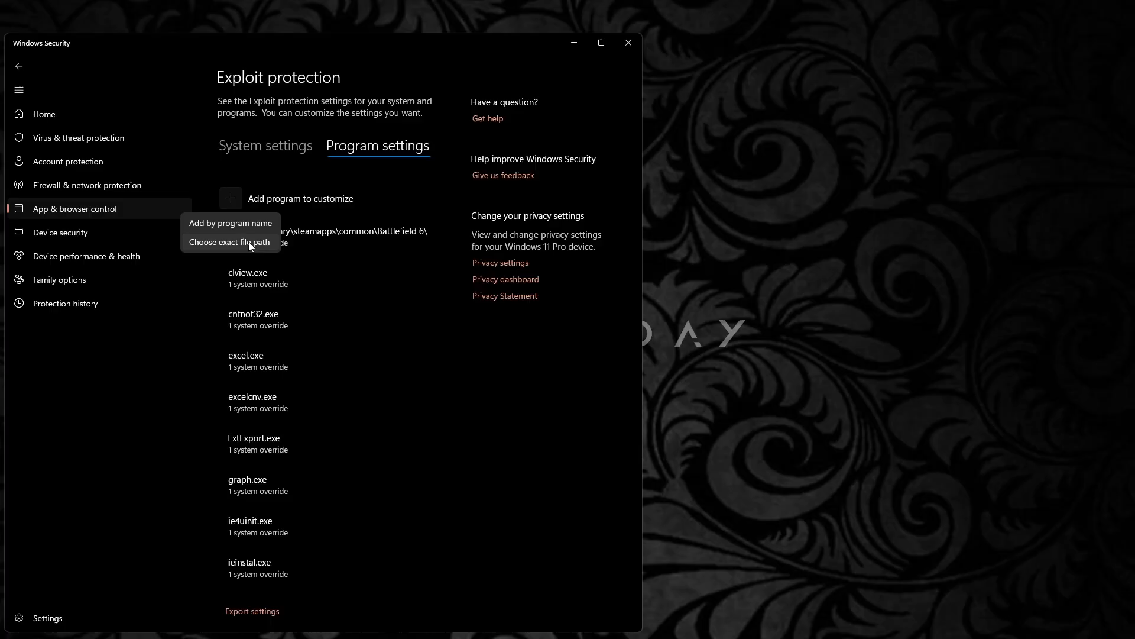
{"action": "left_click", "coordinate": [228, 241]}
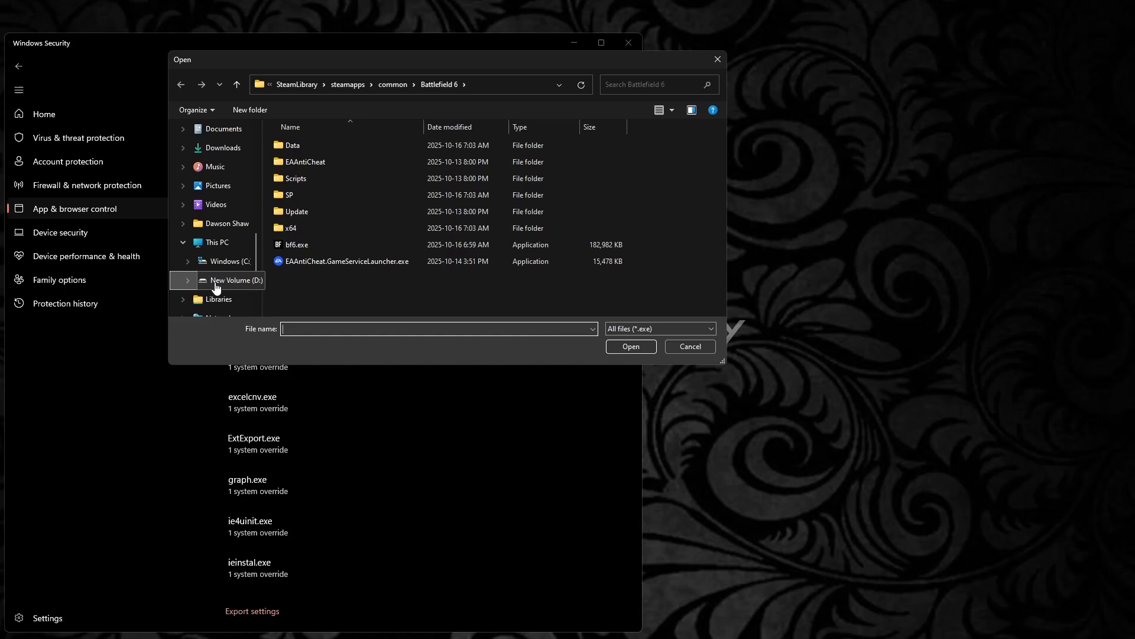
{"action": "mouse_move", "coordinate": [231, 285]}
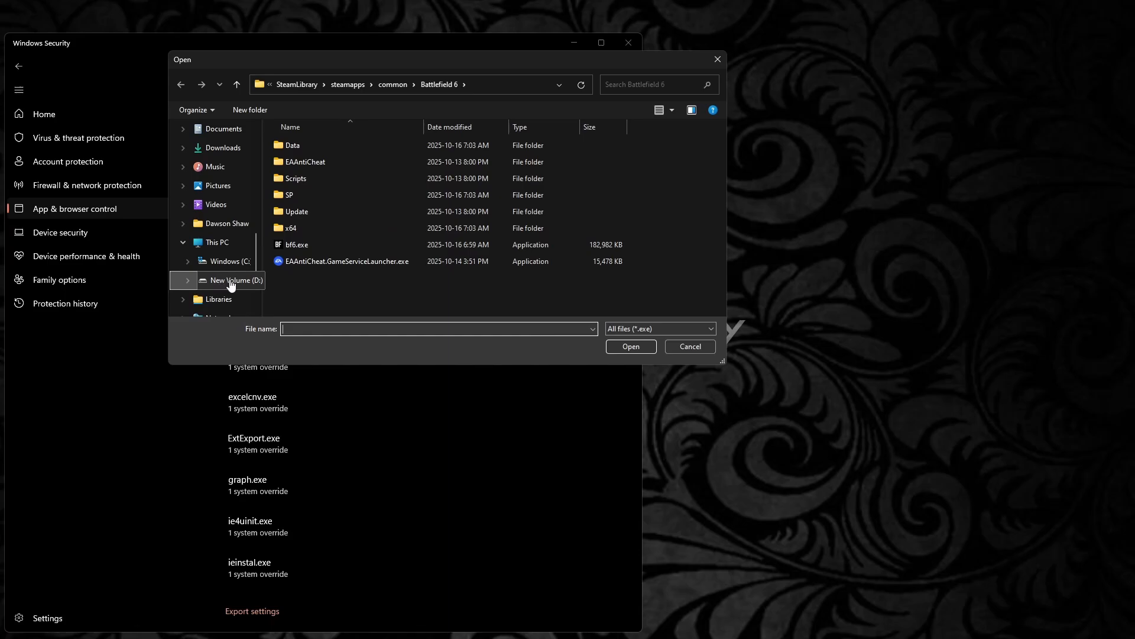
Add the Battlefield 6 bf6.exe path to Exploit protection and open its entry for editing
{"action": "left_click", "coordinate": [233, 280]}
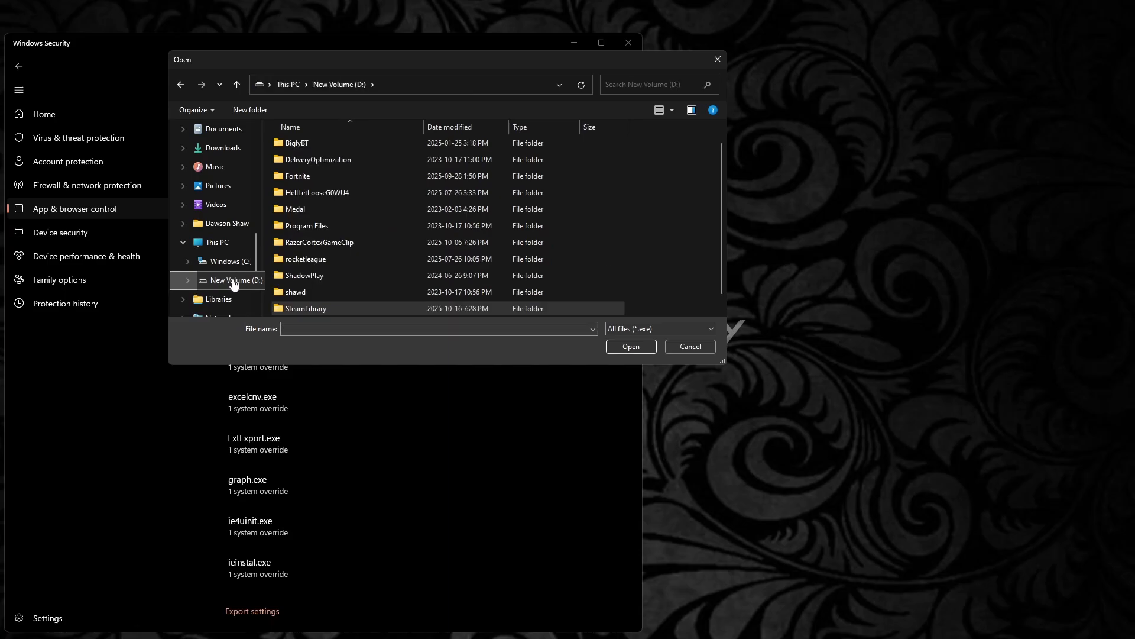
{"action": "double_click", "coordinate": [306, 308]}
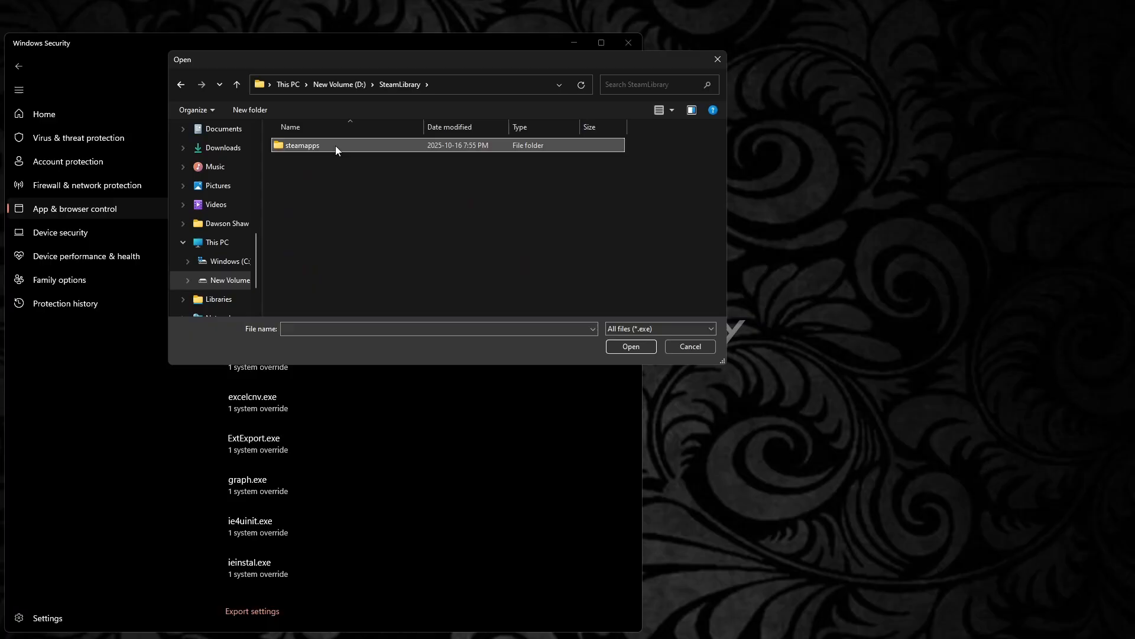
{"action": "double_click", "coordinate": [300, 144]}
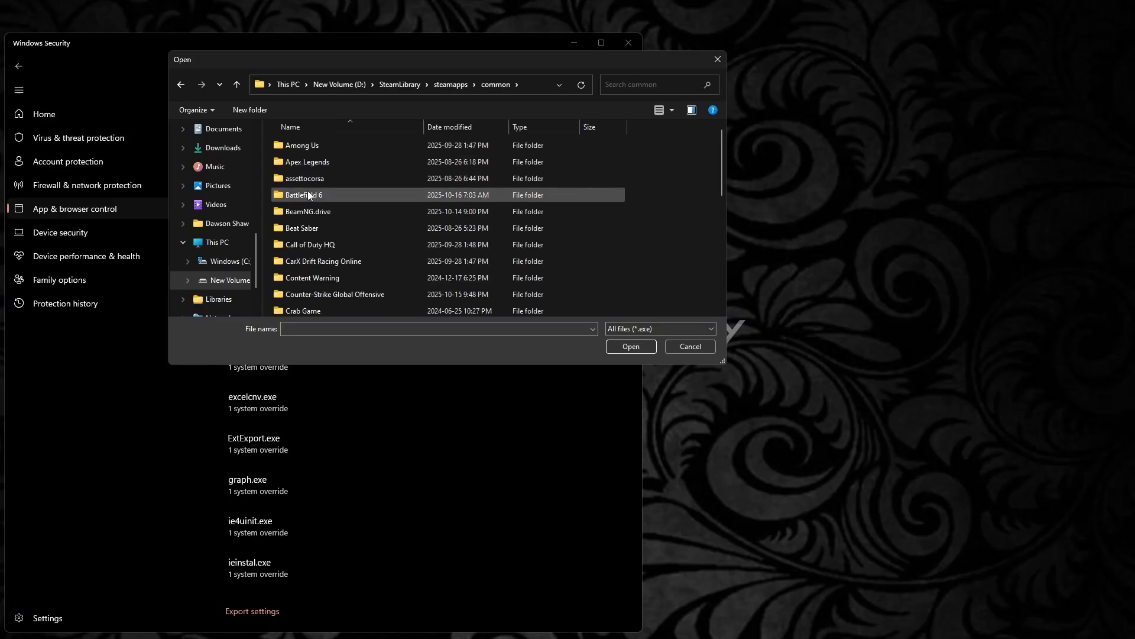
{"action": "left_click", "coordinate": [629, 347]}
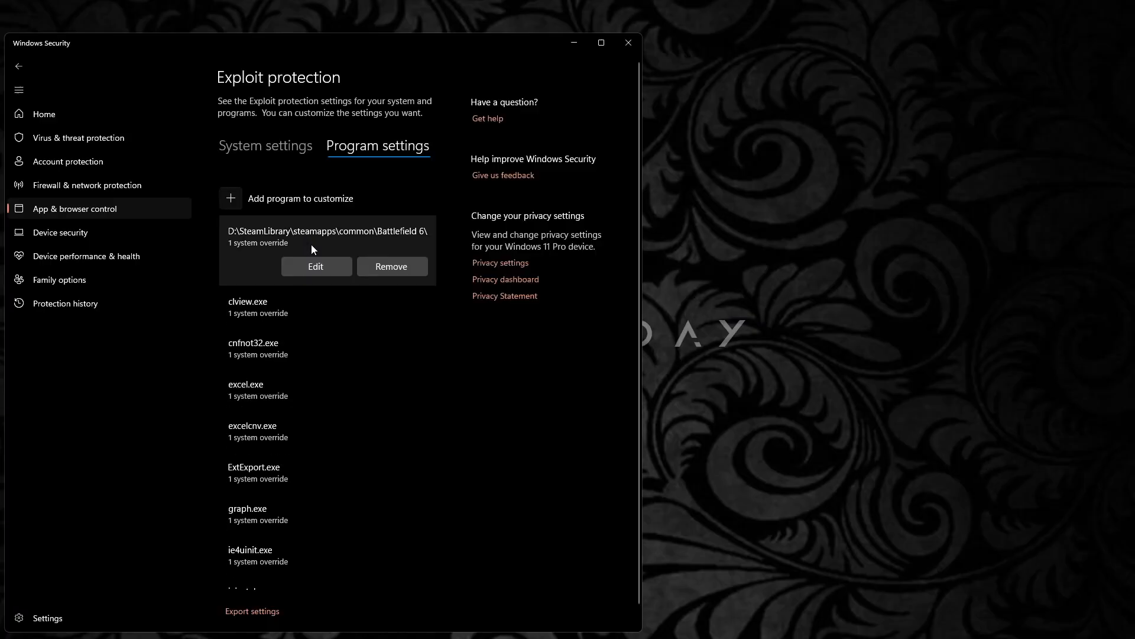
{"action": "left_click", "coordinate": [315, 266]}
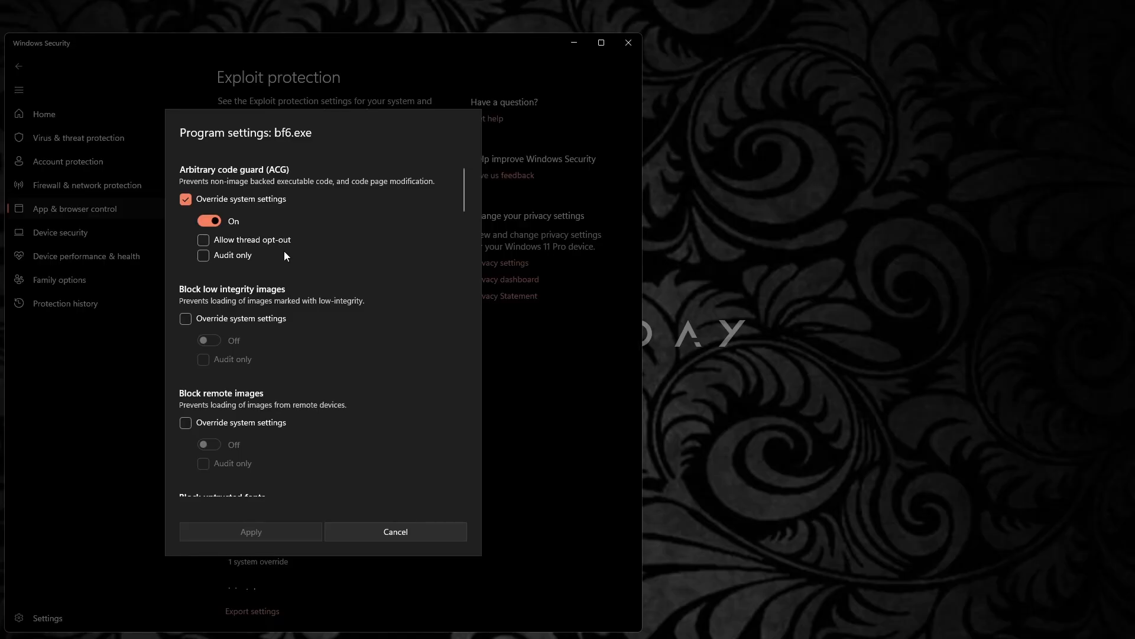
{"action": "mouse_move", "coordinate": [248, 227]}
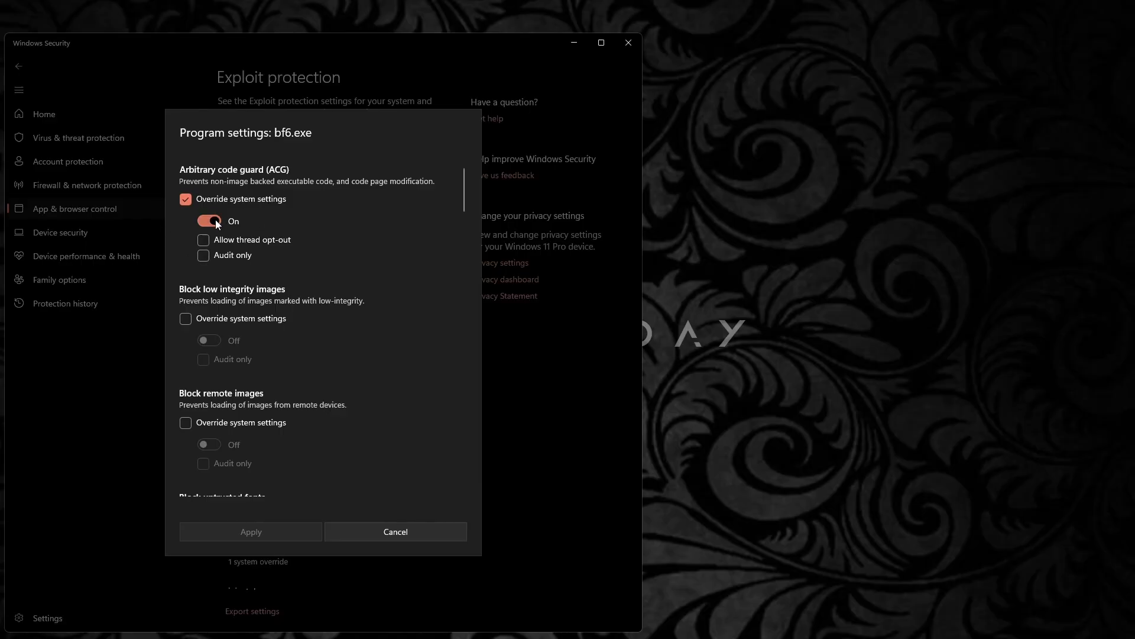
Turn on the Arbitrary code guard system override for bf6.exe
{"action": "left_click", "coordinate": [208, 221]}
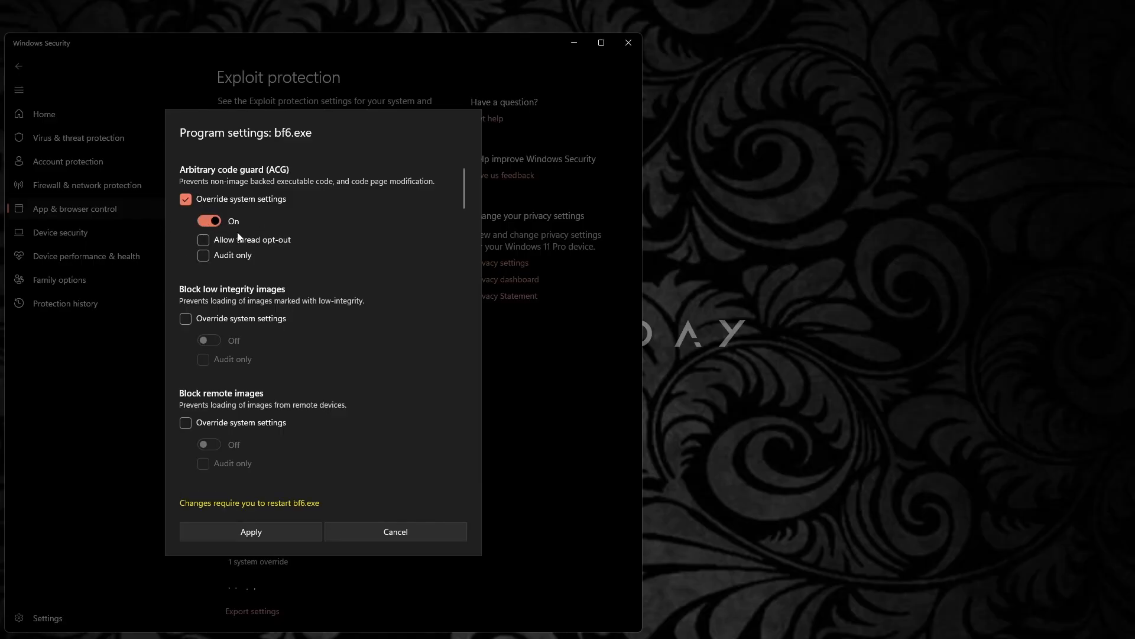
{"action": "mouse_move", "coordinate": [248, 307]}
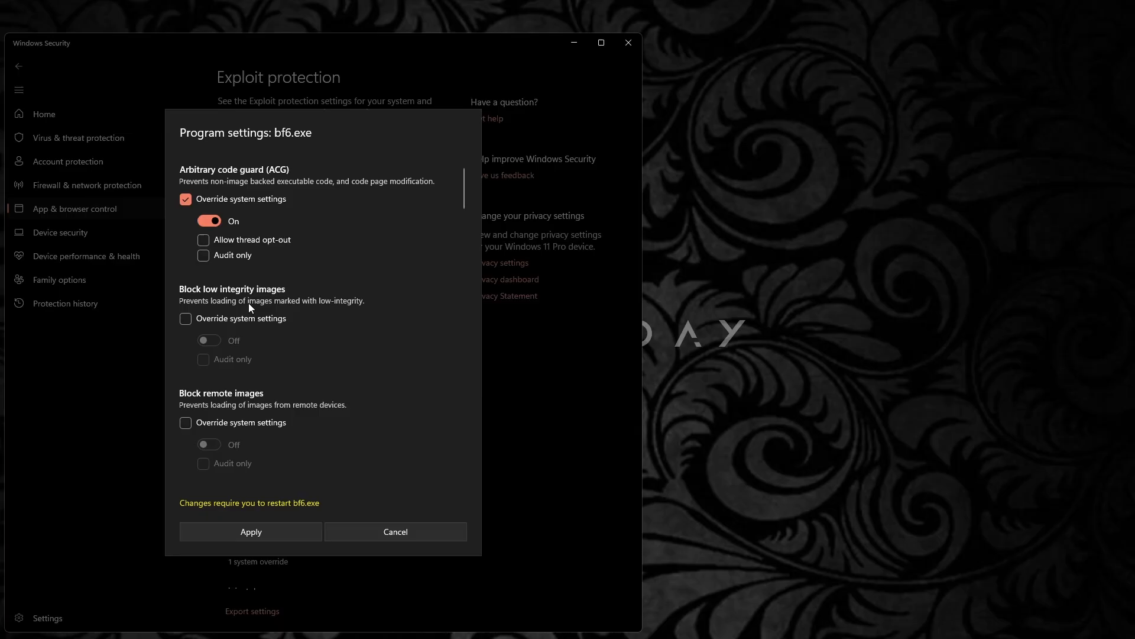
{"action": "mouse_move", "coordinate": [384, 499]}
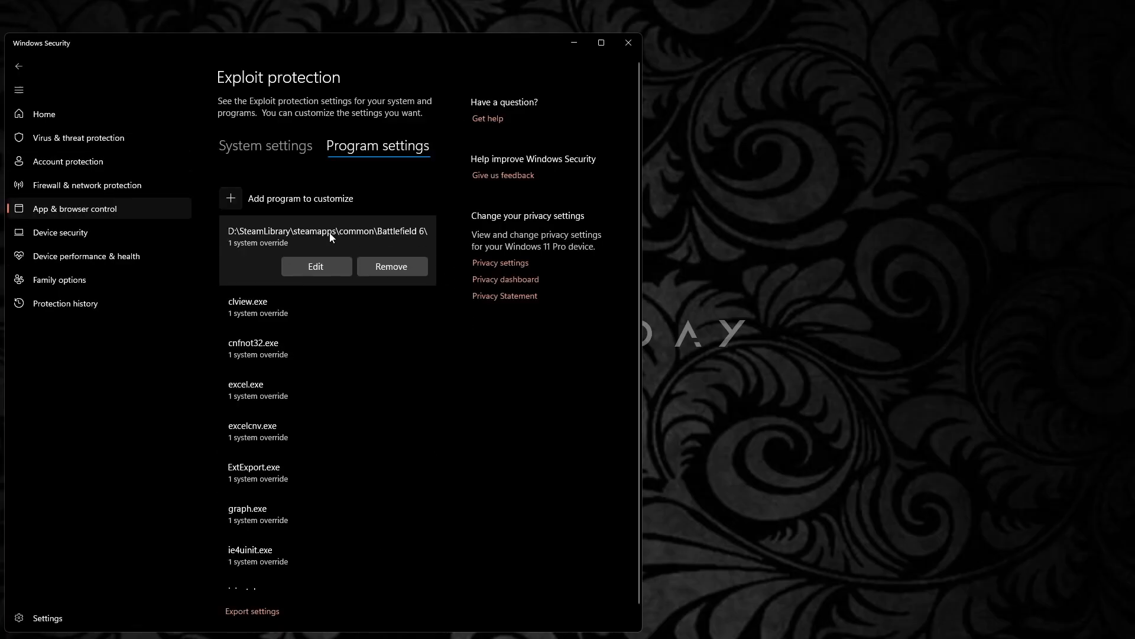
{"action": "mouse_move", "coordinate": [627, 42]}
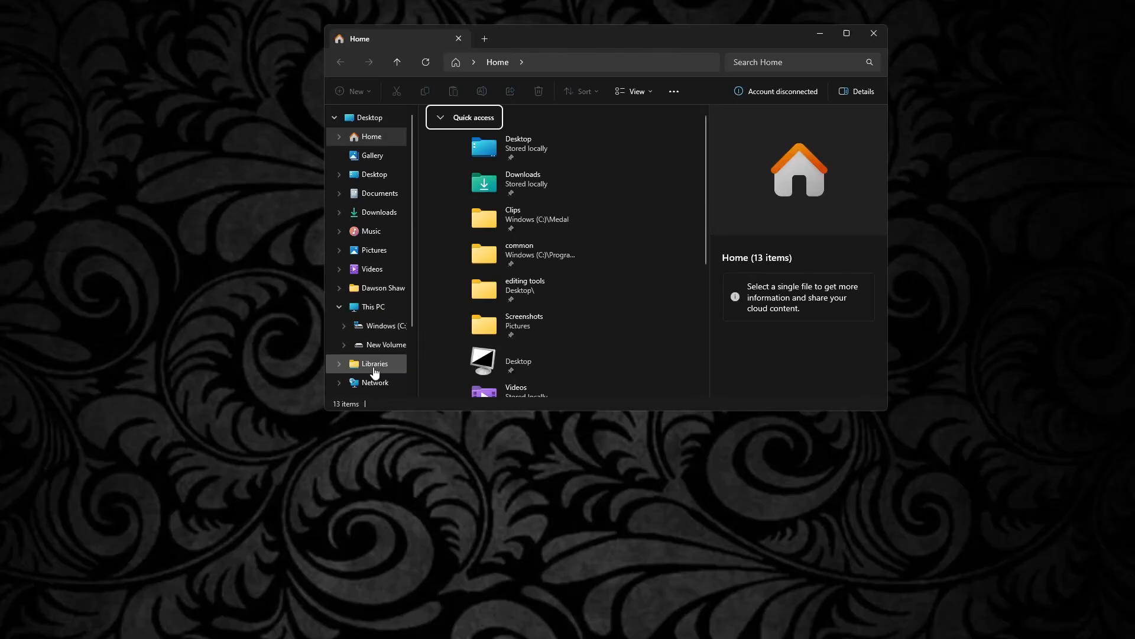
Navigate to D:\SteamLibrary\steamapps\common and select the Battlefield 6 folder
{"action": "left_click", "coordinate": [387, 344]}
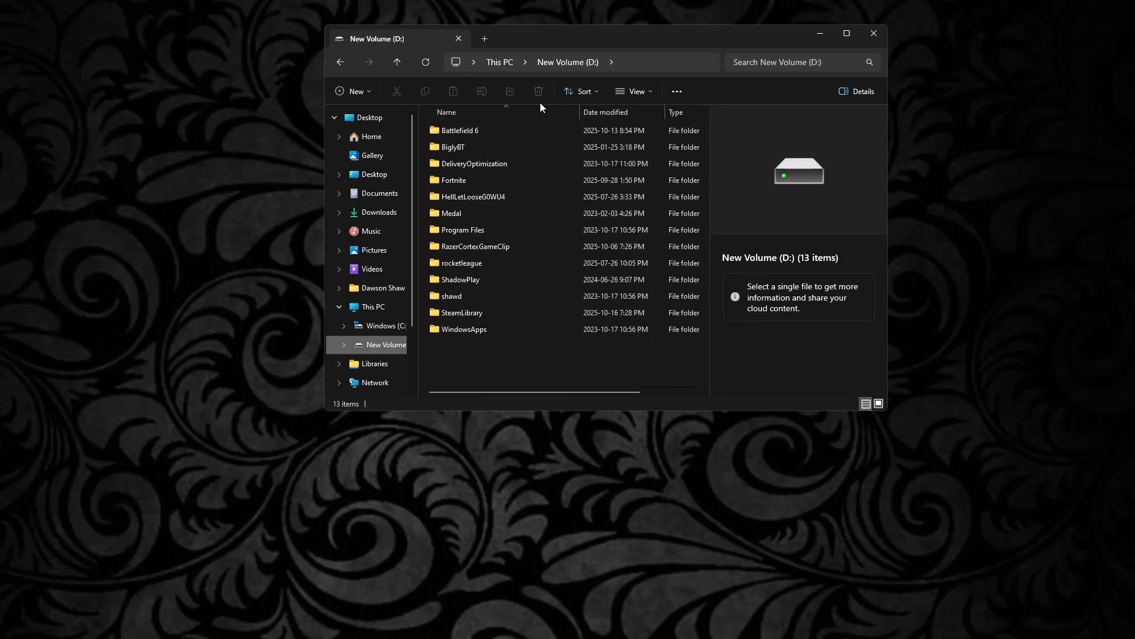
{"action": "double_click", "coordinate": [461, 312]}
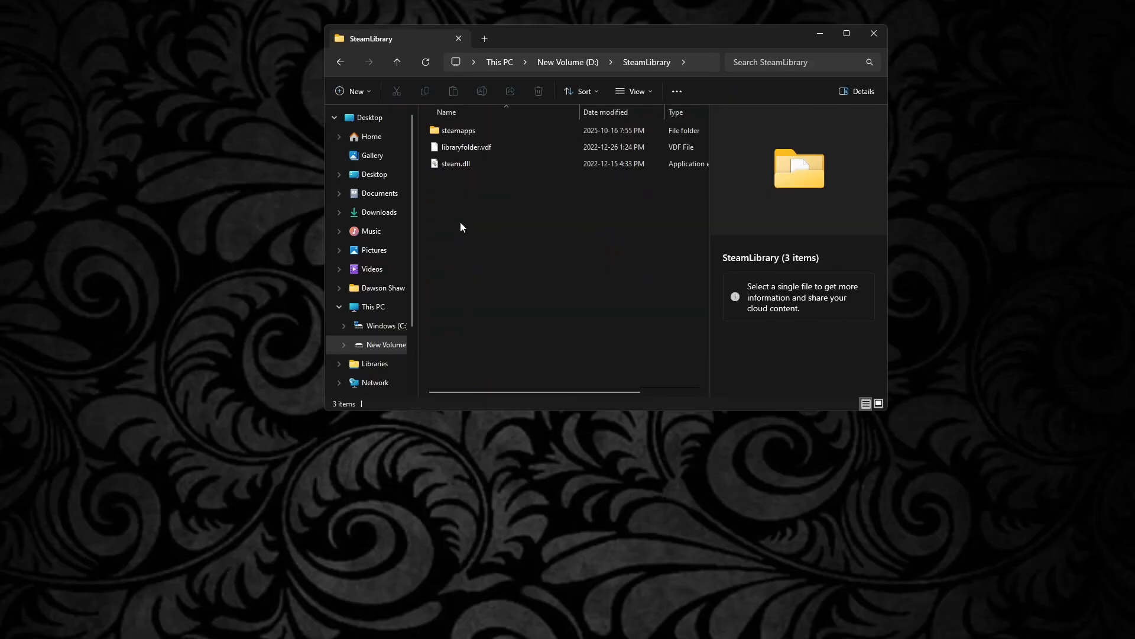
{"action": "double_click", "coordinate": [457, 130]}
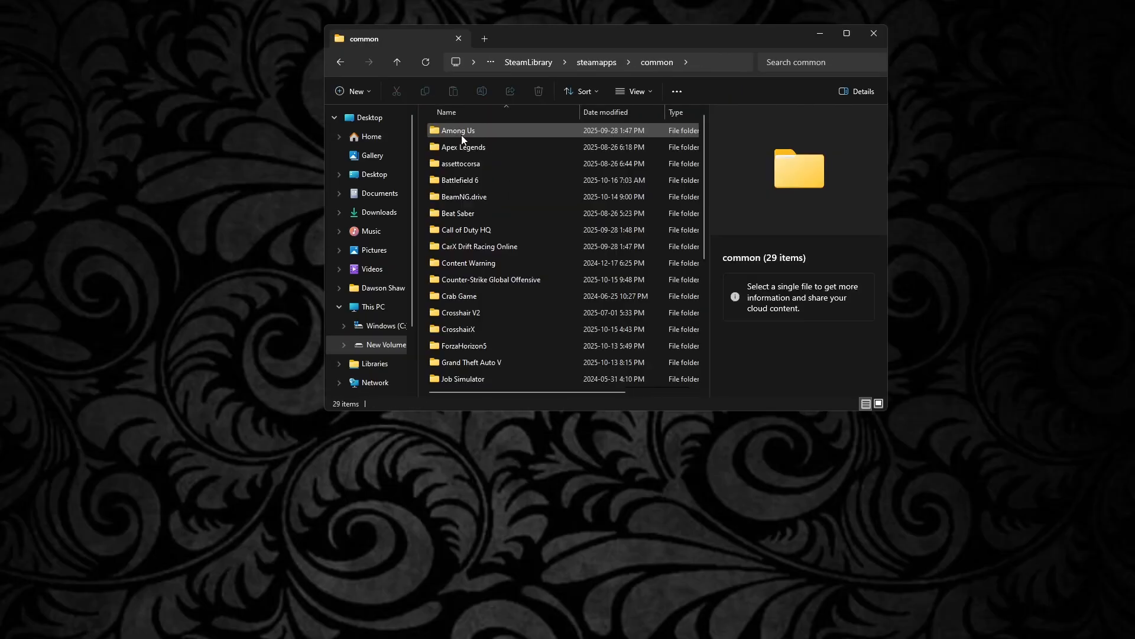
{"action": "mouse_move", "coordinate": [460, 180]}
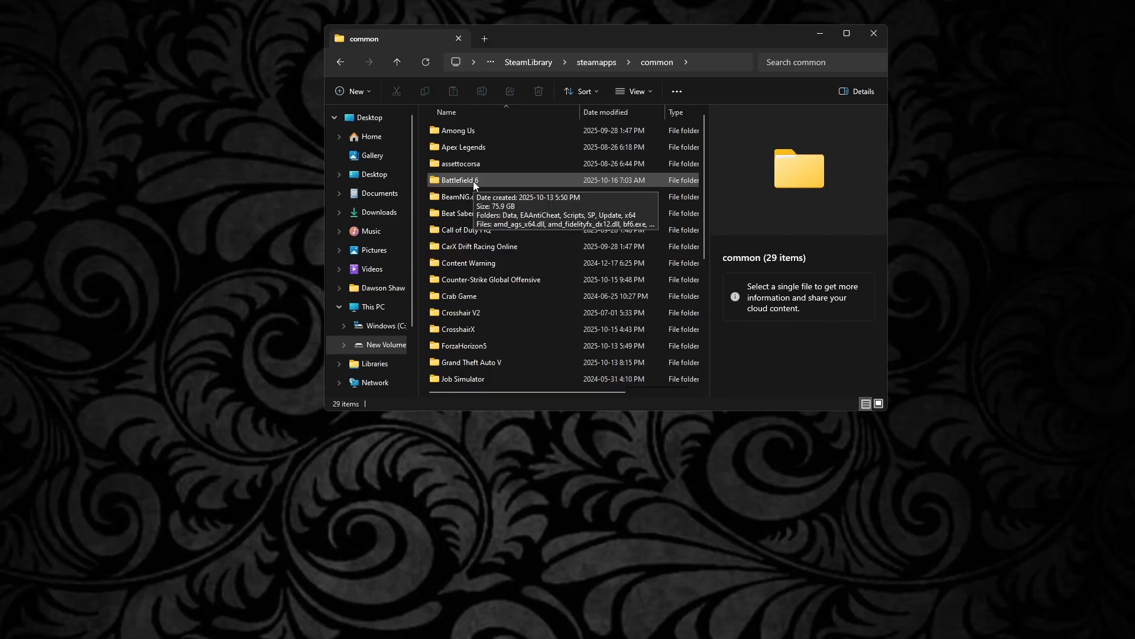
{"action": "left_click", "coordinate": [459, 180]}
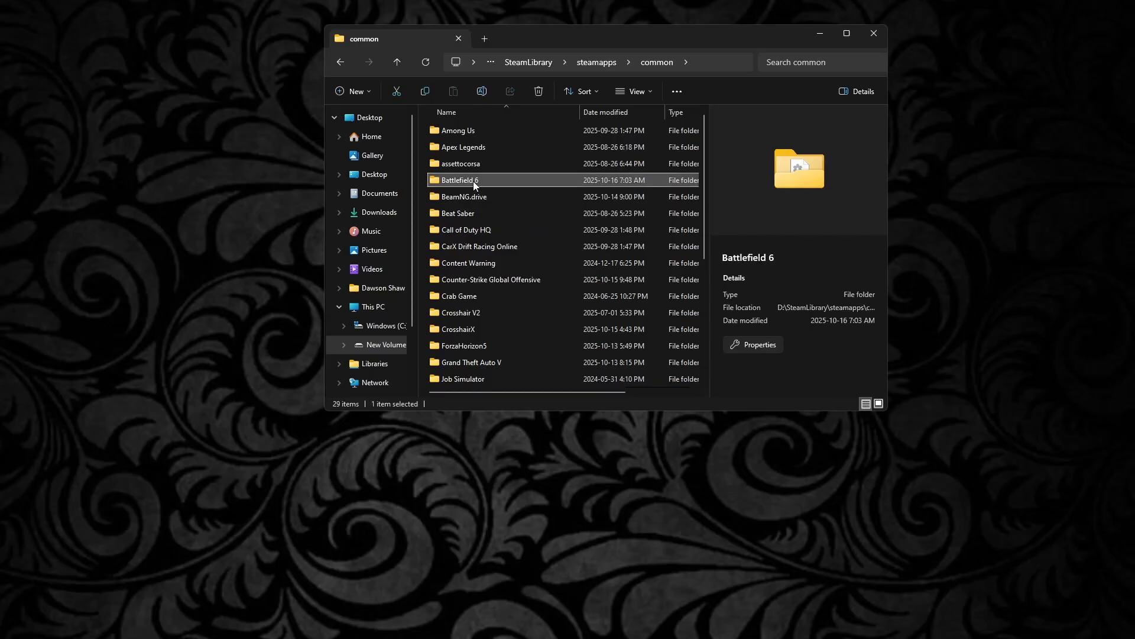
Open the Battlefield 6 folder's Security permissions for editing via Properties
{"action": "right_click", "coordinate": [457, 180]}
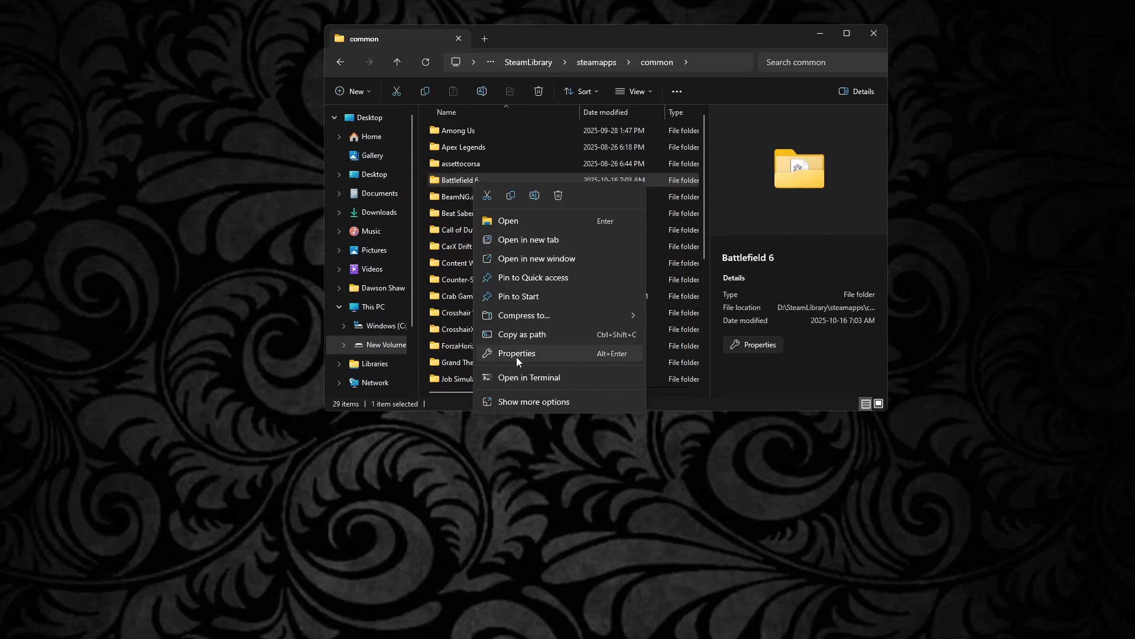
{"action": "left_click", "coordinate": [515, 353]}
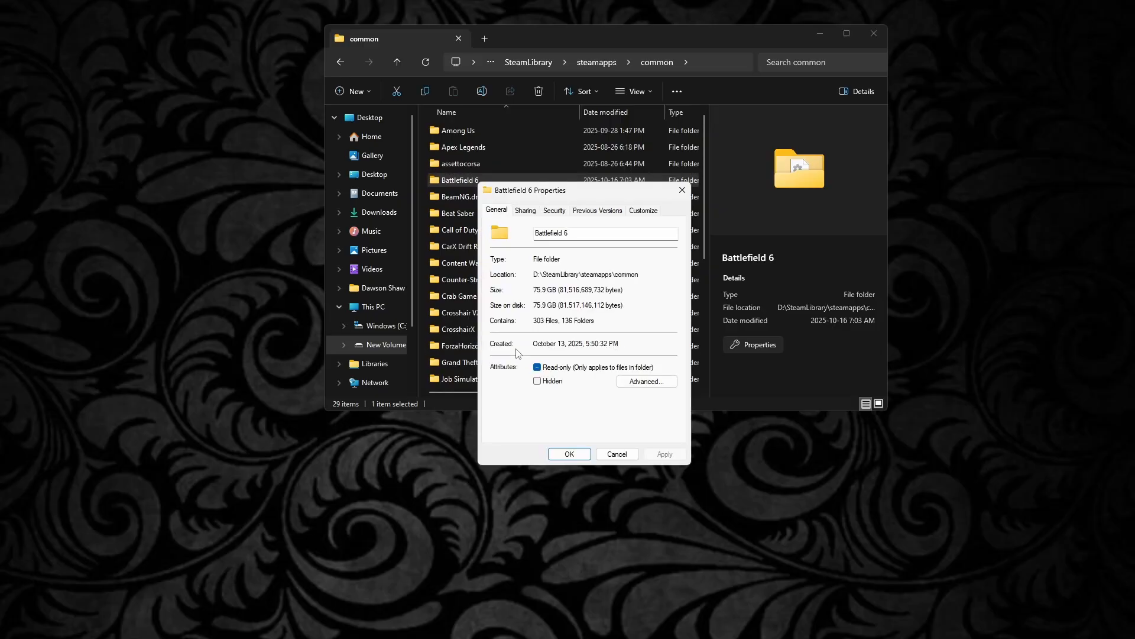
{"action": "left_click", "coordinate": [553, 211]}
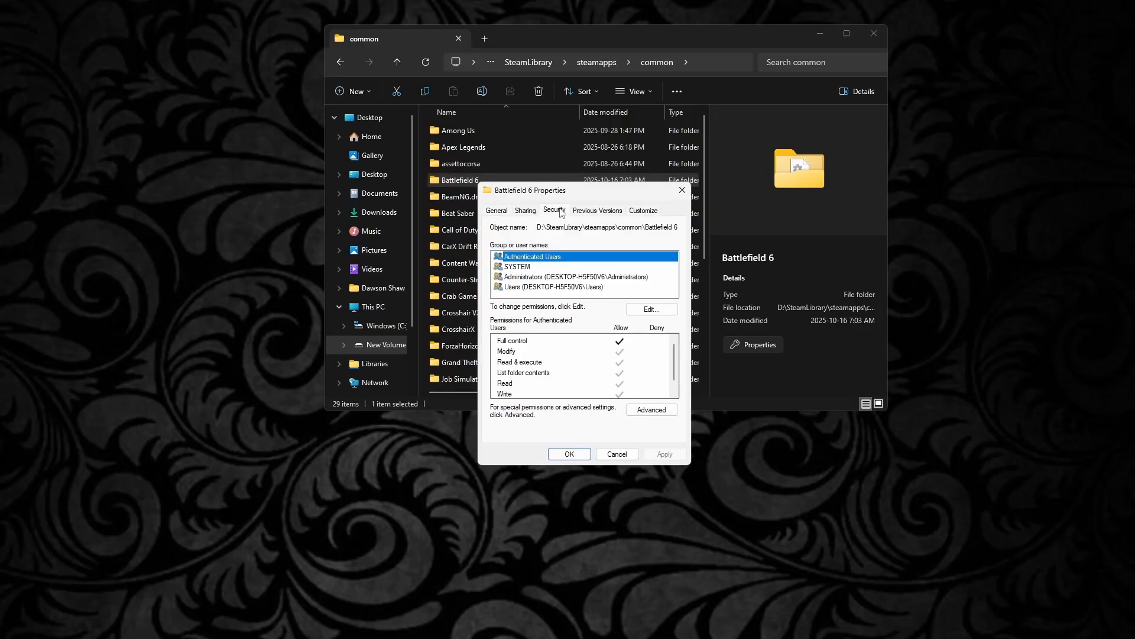
{"action": "mouse_move", "coordinate": [540, 254]}
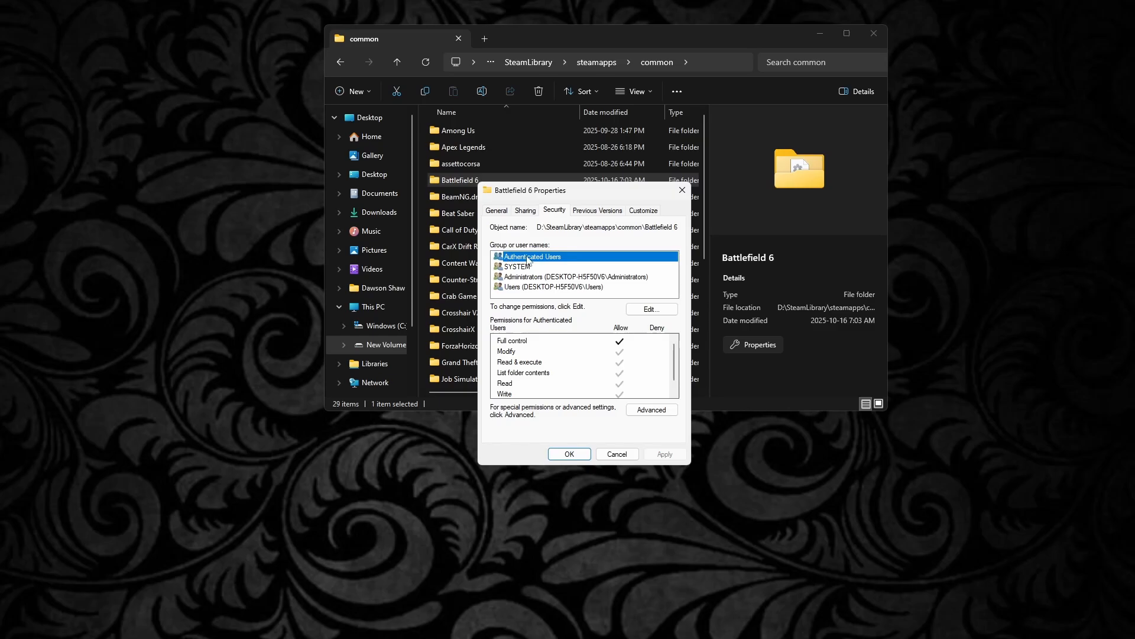
{"action": "left_click", "coordinate": [649, 309]}
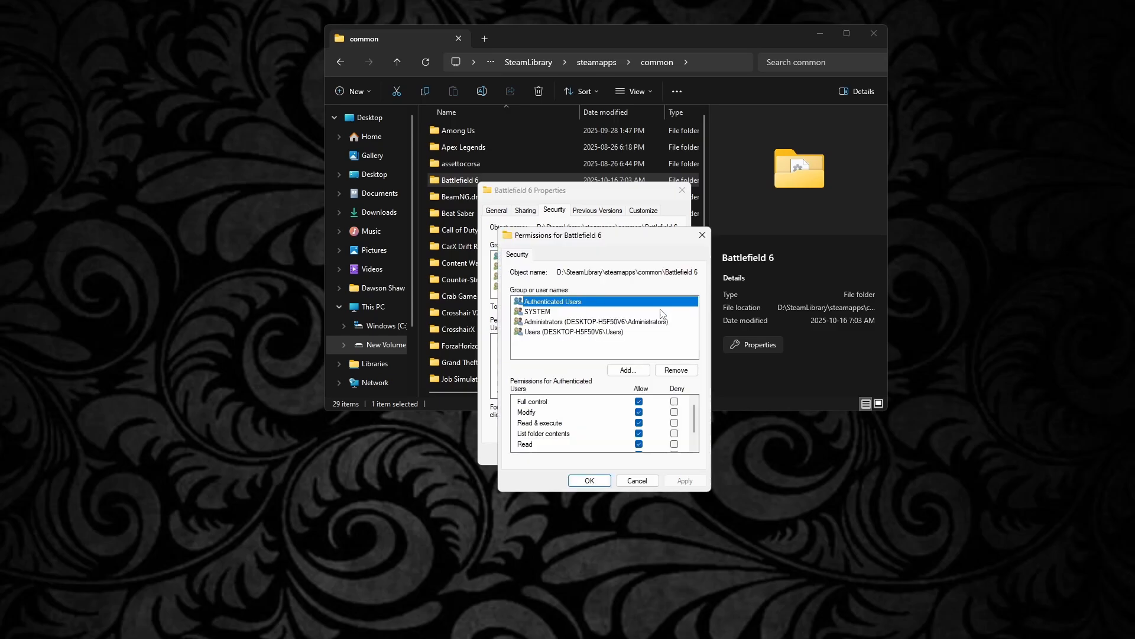
Review the SYSTEM, Administrators and Users permission entries in the Battlefield 6 folder's Security settings
{"action": "scroll", "scroll_direction": "down", "scroll_amount": 3}
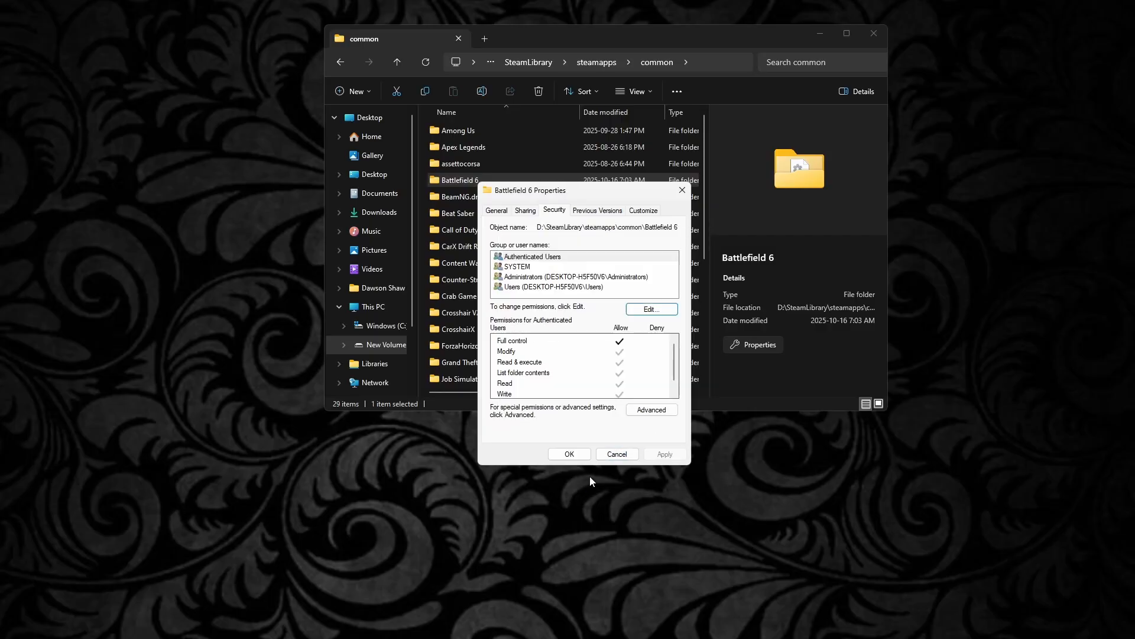
{"action": "mouse_move", "coordinate": [561, 283]}
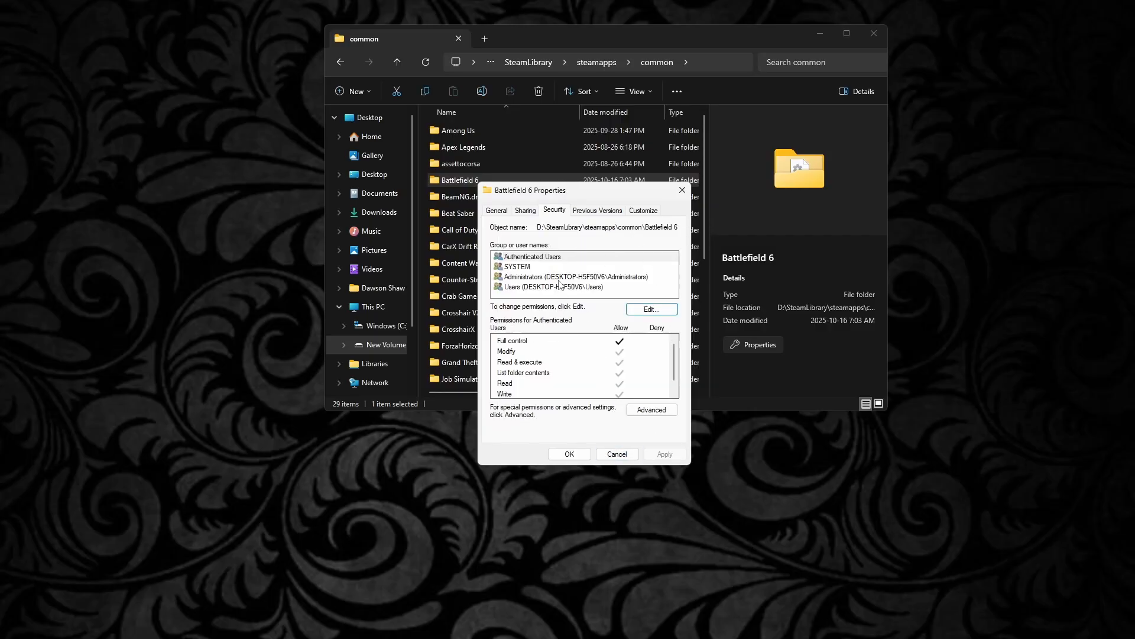
{"action": "left_click", "coordinate": [515, 266]}
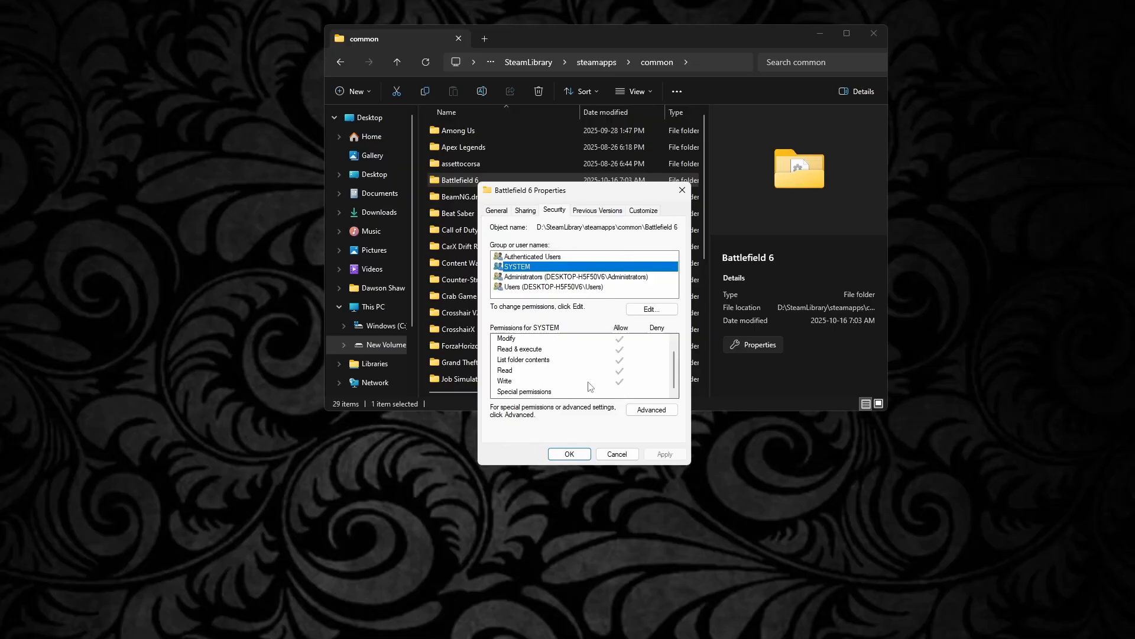
{"action": "left_click", "coordinate": [550, 277]}
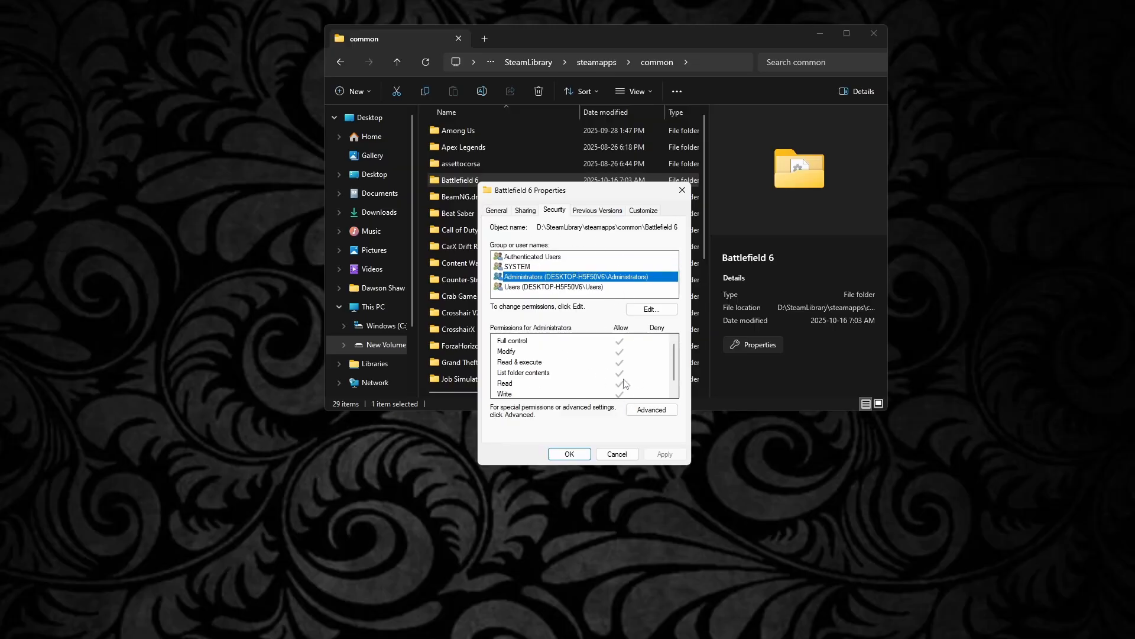
{"action": "left_click", "coordinate": [650, 309]}
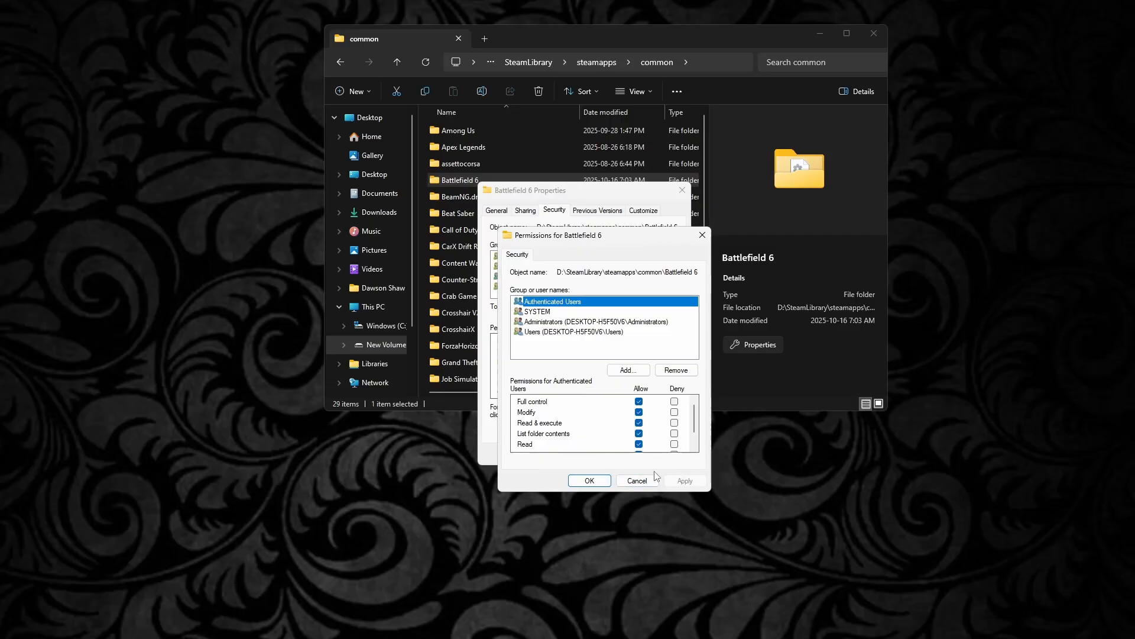
{"action": "left_click", "coordinate": [636, 480]}
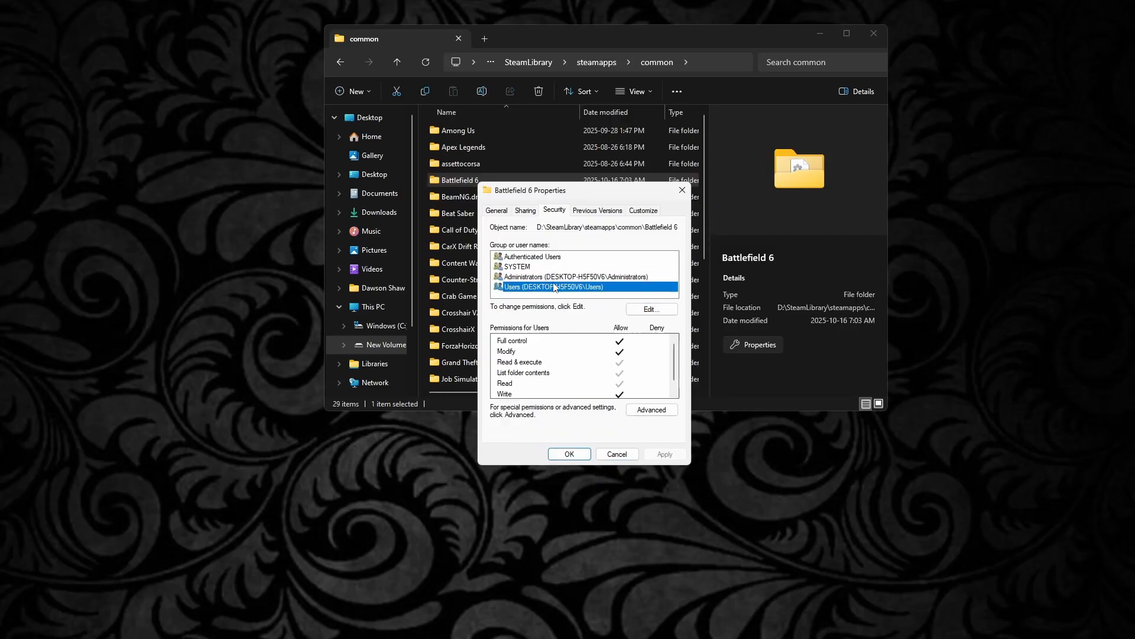
{"action": "mouse_move", "coordinate": [614, 291]}
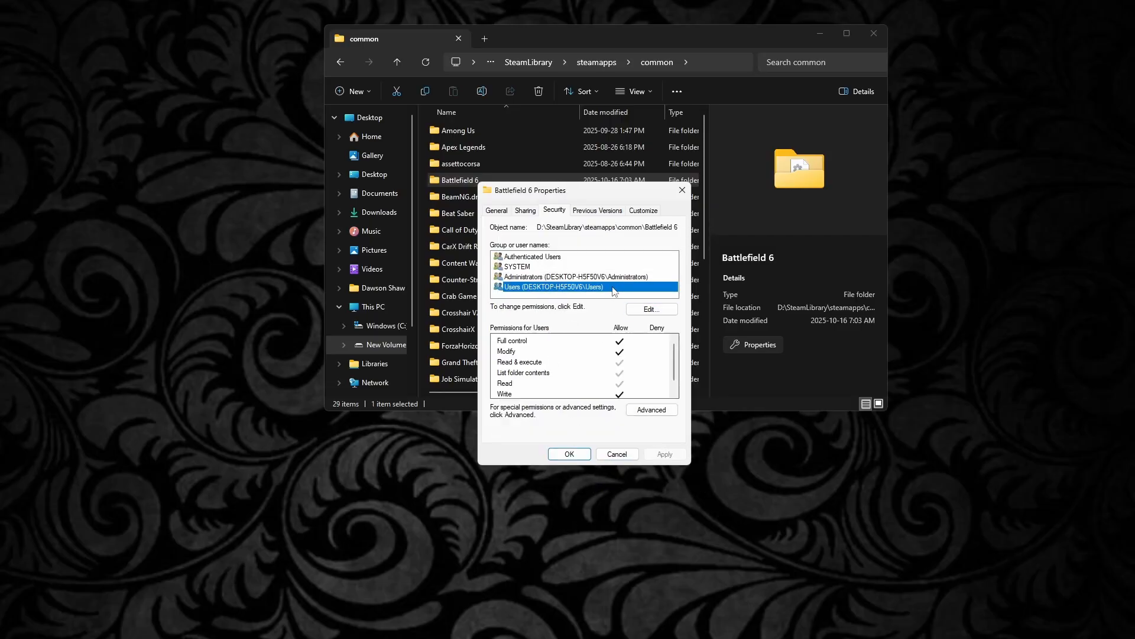
Confirm Full control is allowed for Users in the permission editor and close the folder's Properties
{"action": "left_click", "coordinate": [649, 308]}
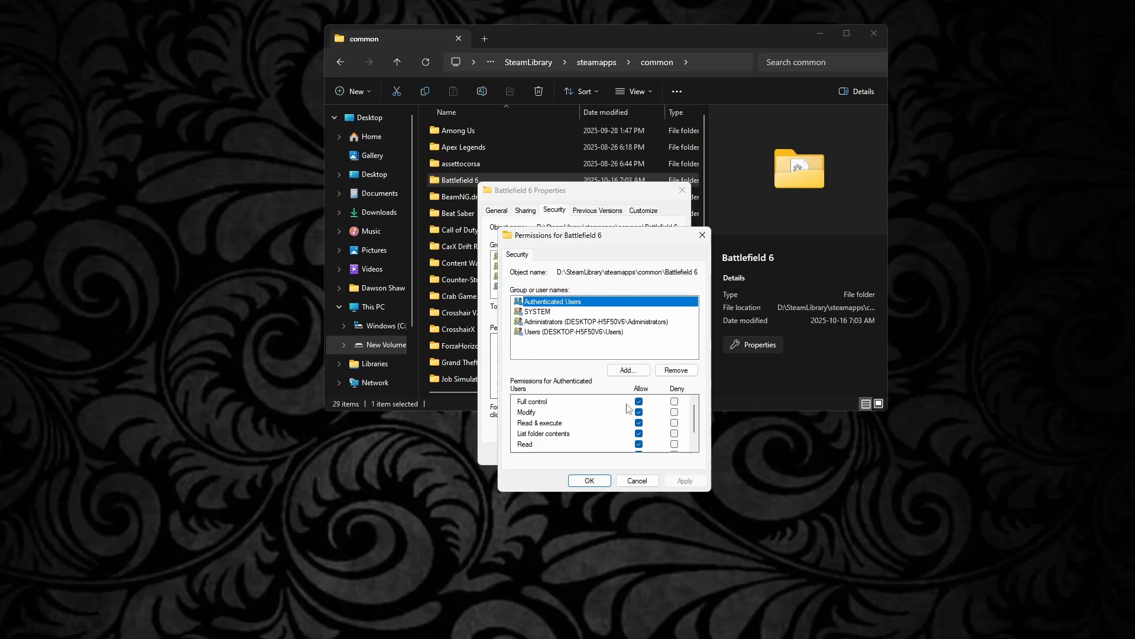
{"action": "scroll", "scroll_direction": "down", "scroll_amount": 3}
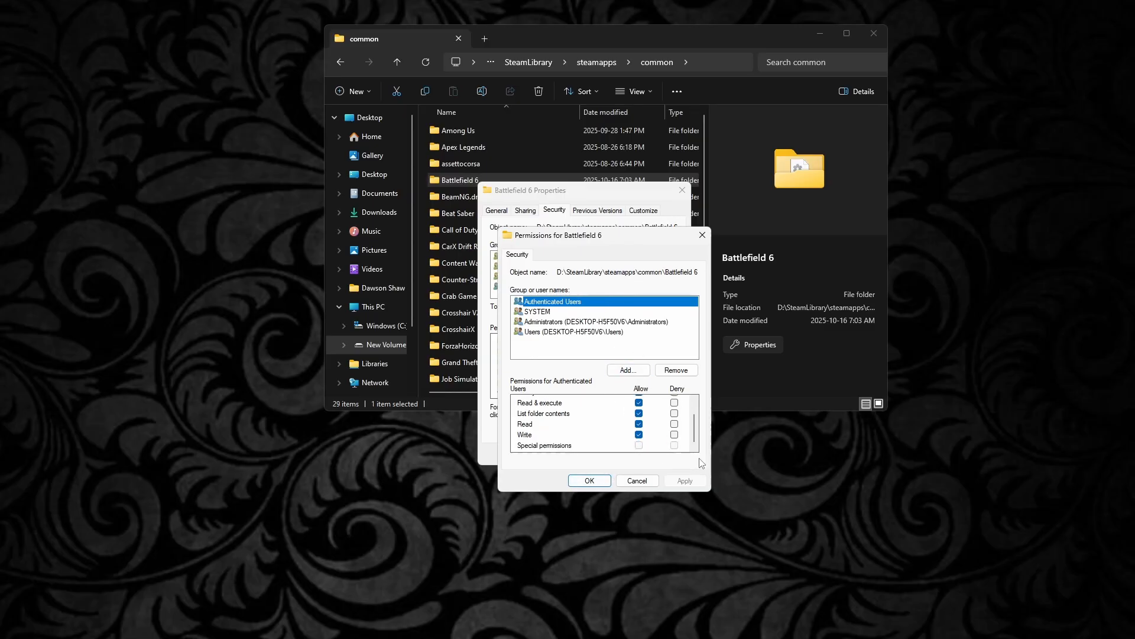
{"action": "left_click", "coordinate": [589, 480]}
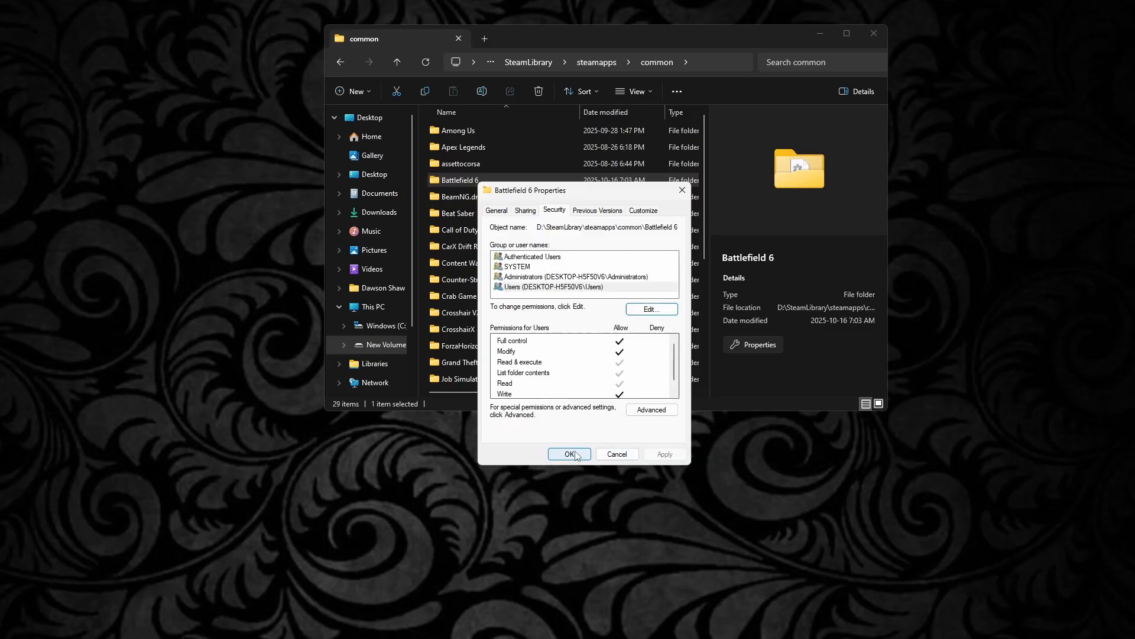
{"action": "left_click", "coordinate": [569, 454]}
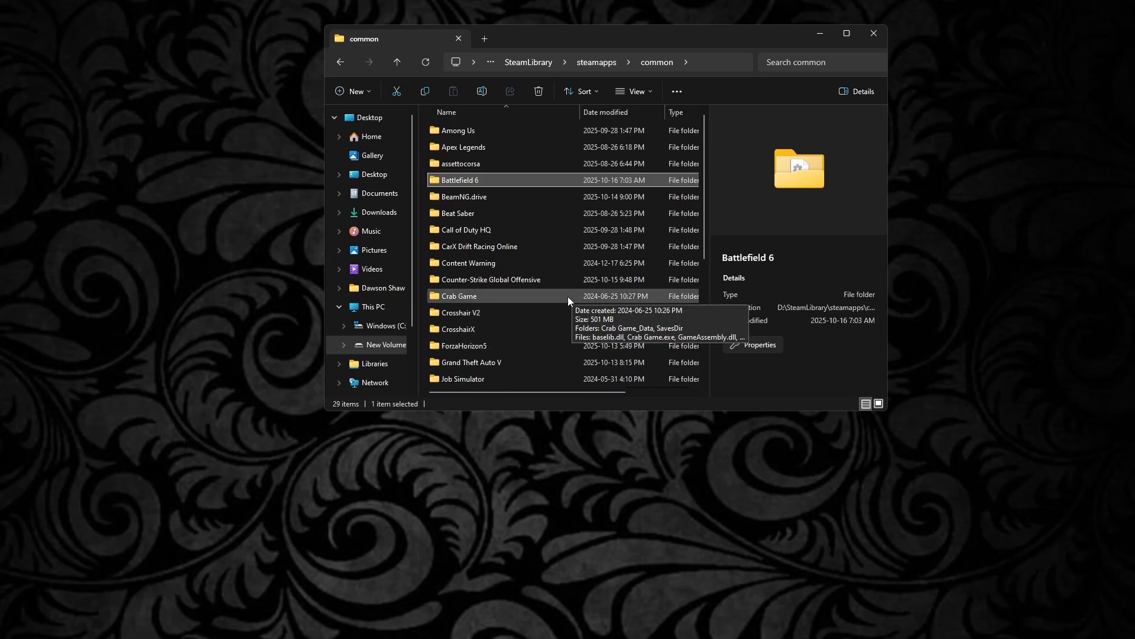
{"action": "mouse_move", "coordinate": [545, 326]}
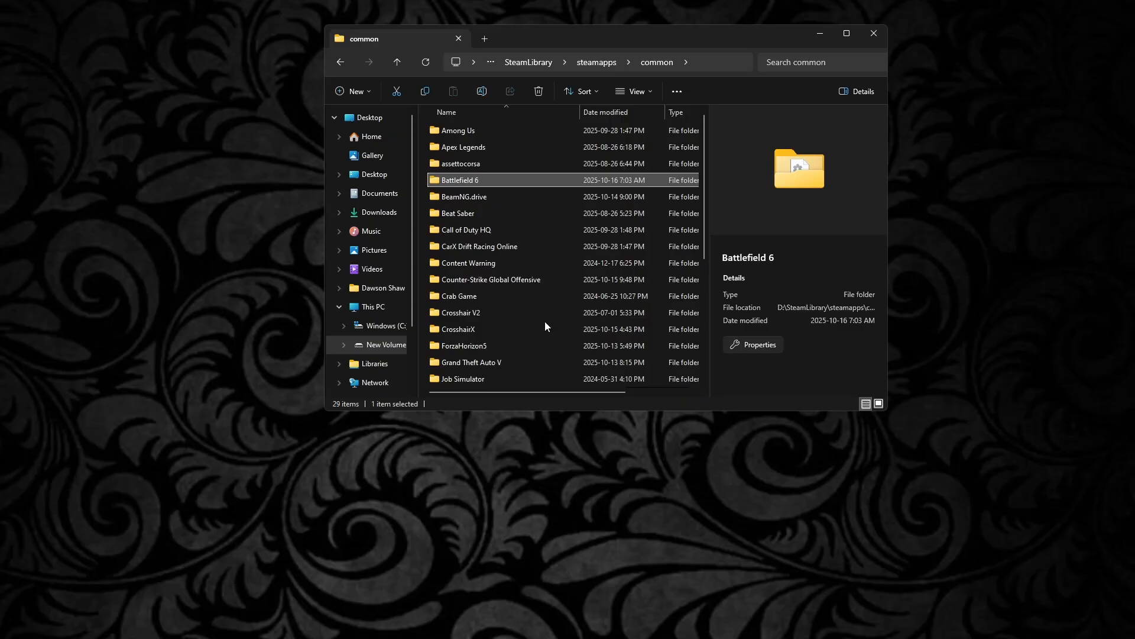
{"action": "mouse_move", "coordinate": [528, 345]}
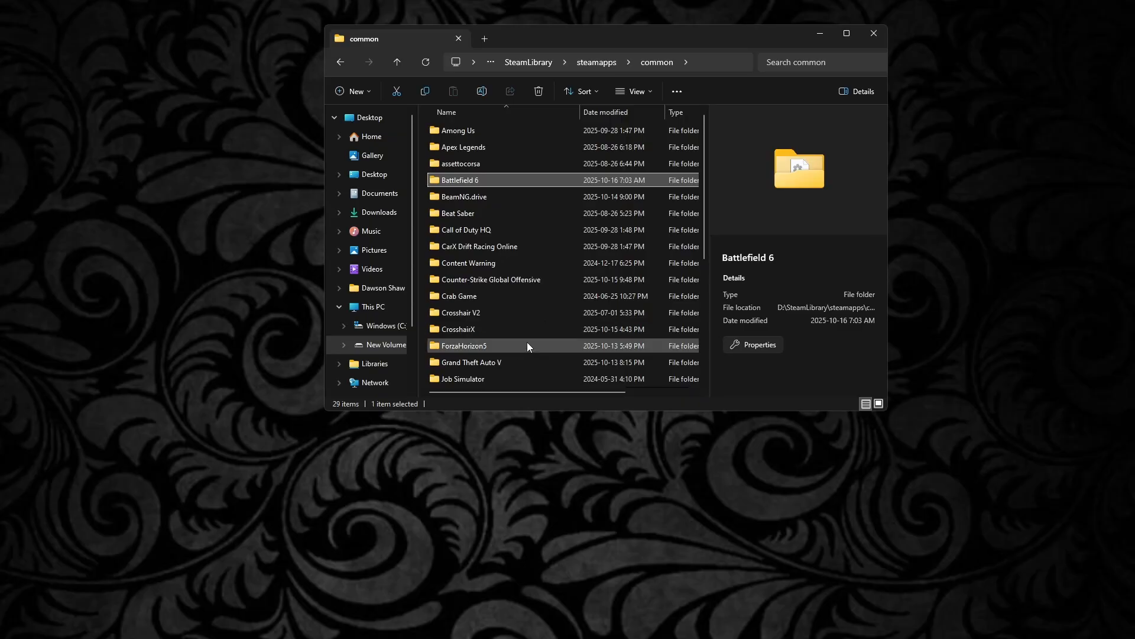
{"action": "mouse_move", "coordinate": [512, 328]}
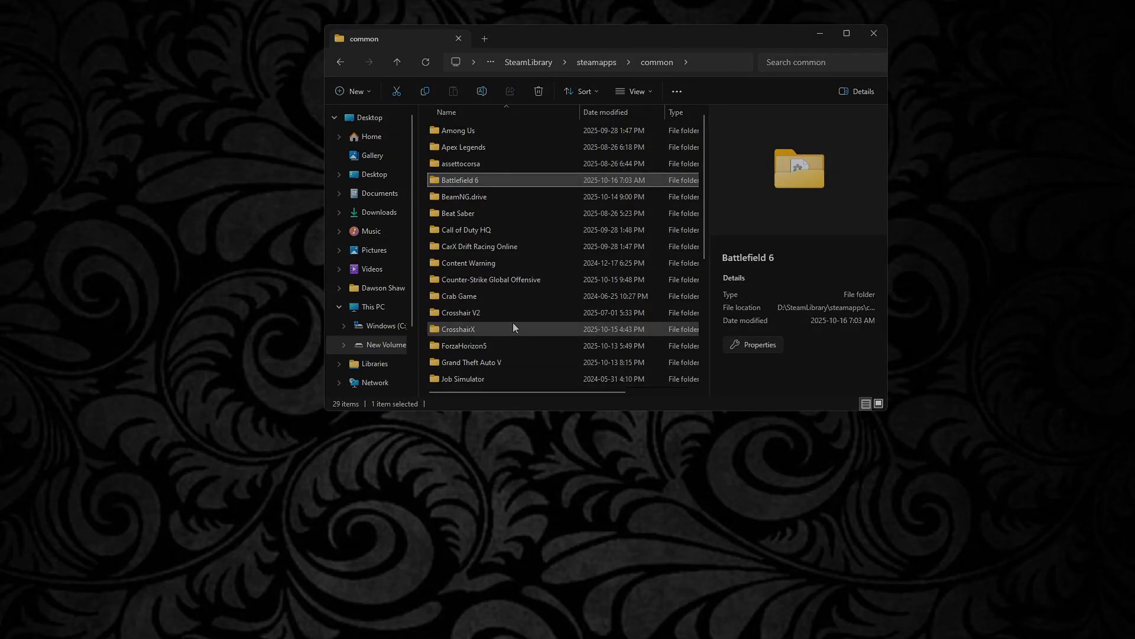